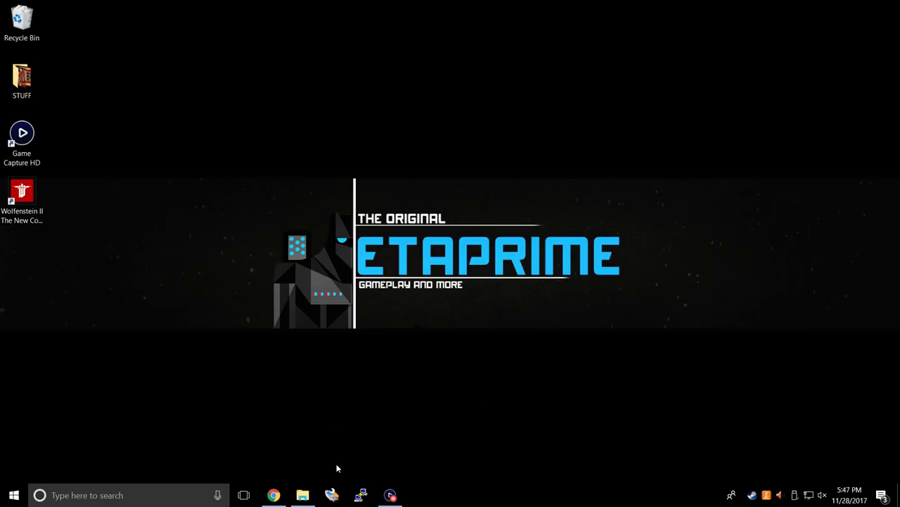
Step: Look through the NES, Sega Genesis and SNES game folders on the USB drive
left_click(302, 495)
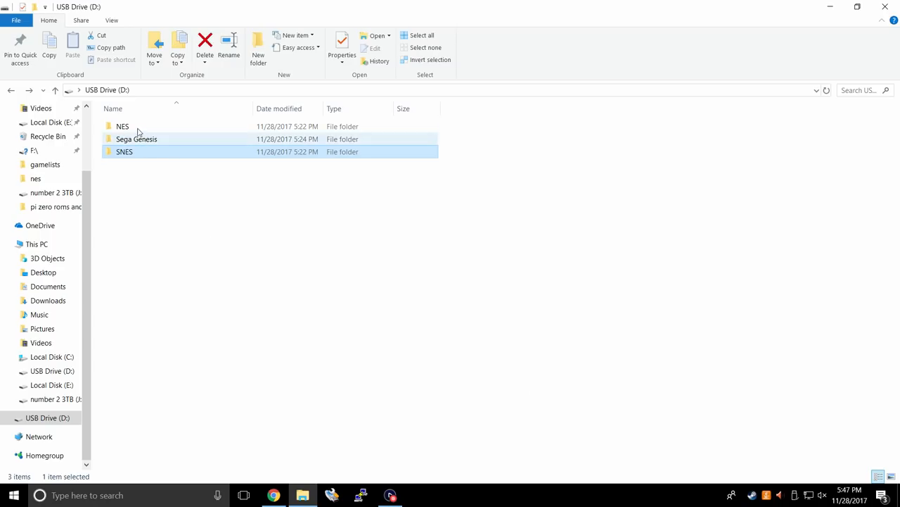
double_click(122, 127)
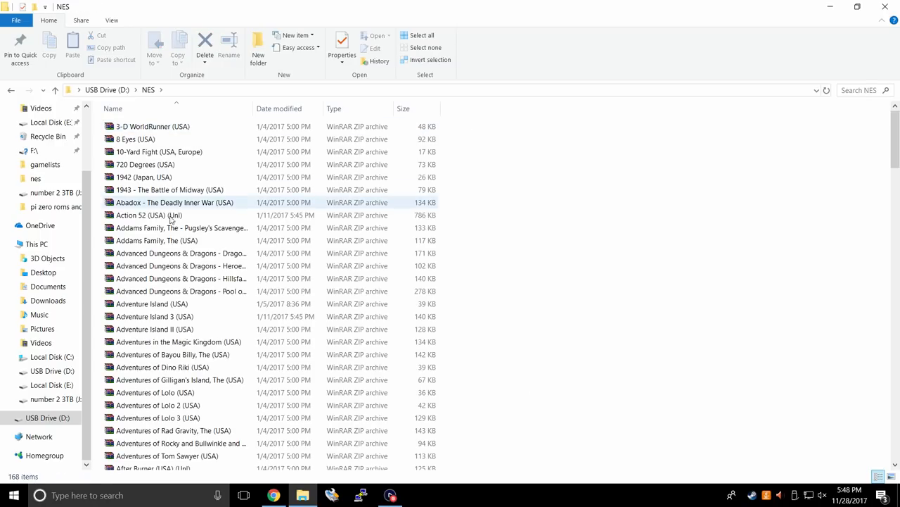
left_click(145, 163)
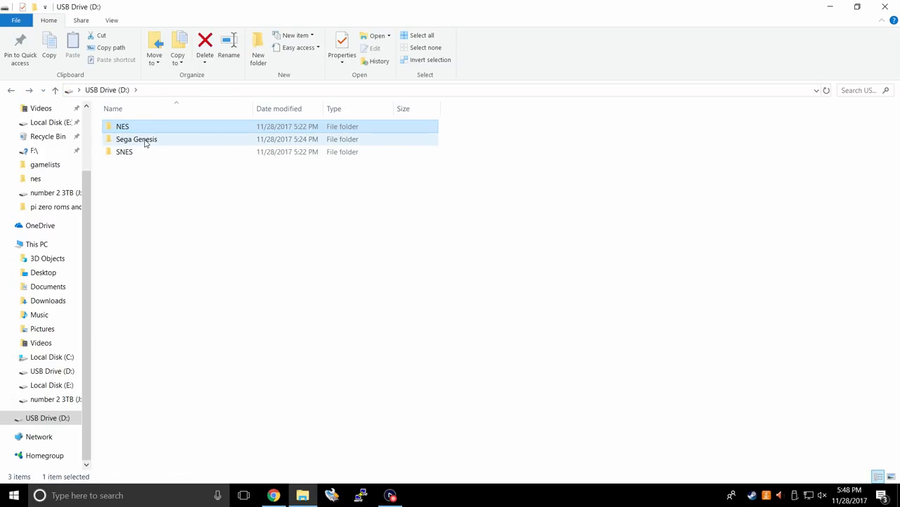
double_click(137, 139)
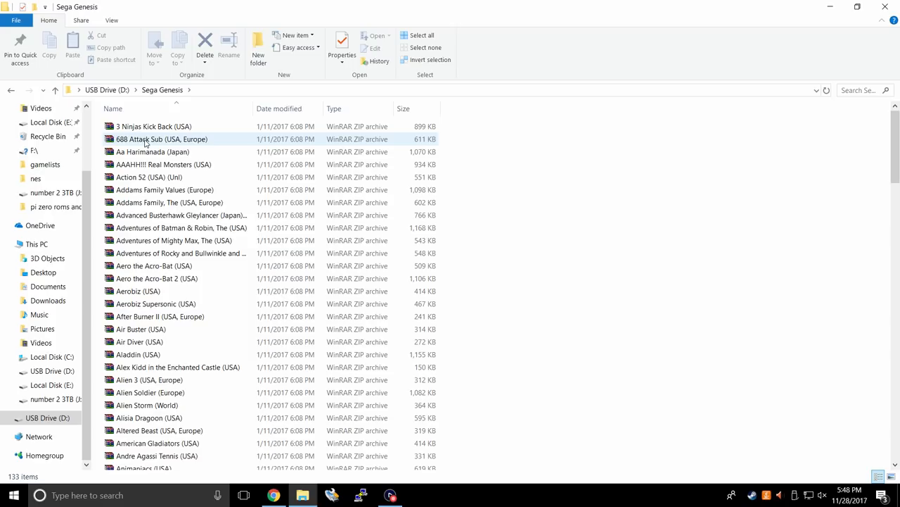
left_click(11, 90)
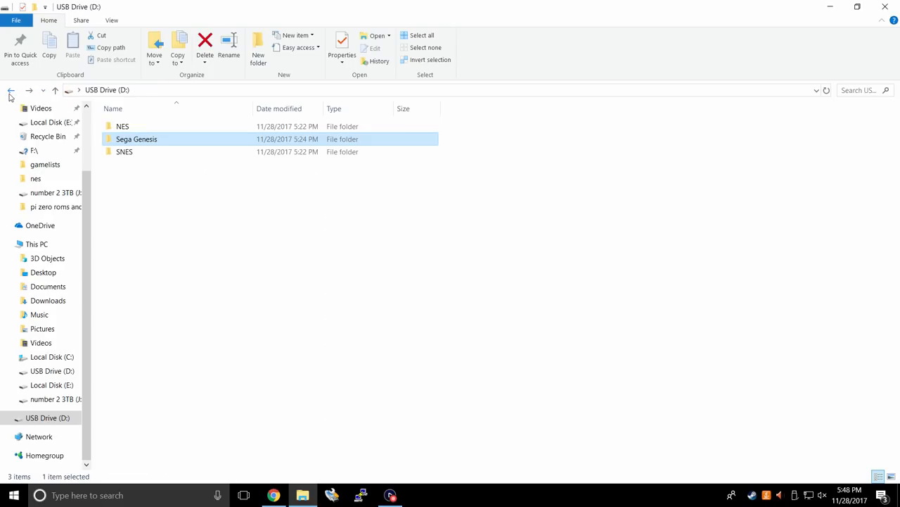
double_click(124, 152)
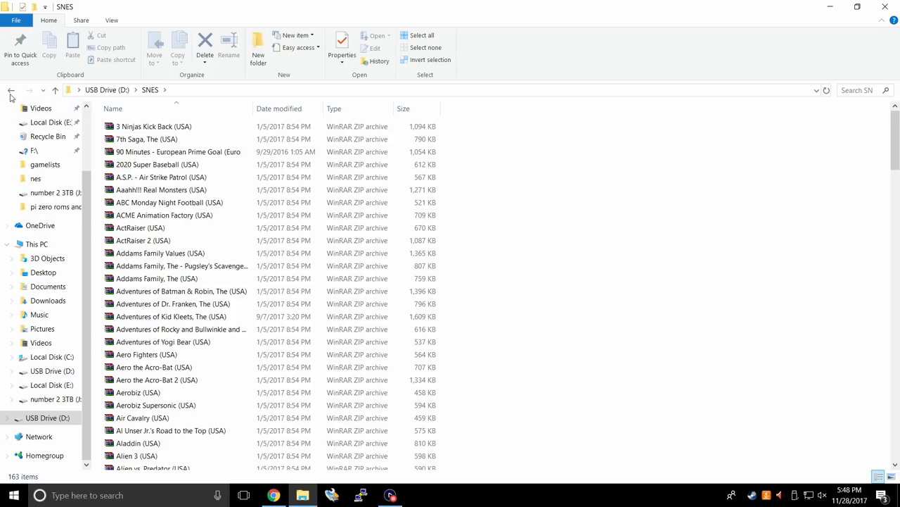
left_click(12, 90)
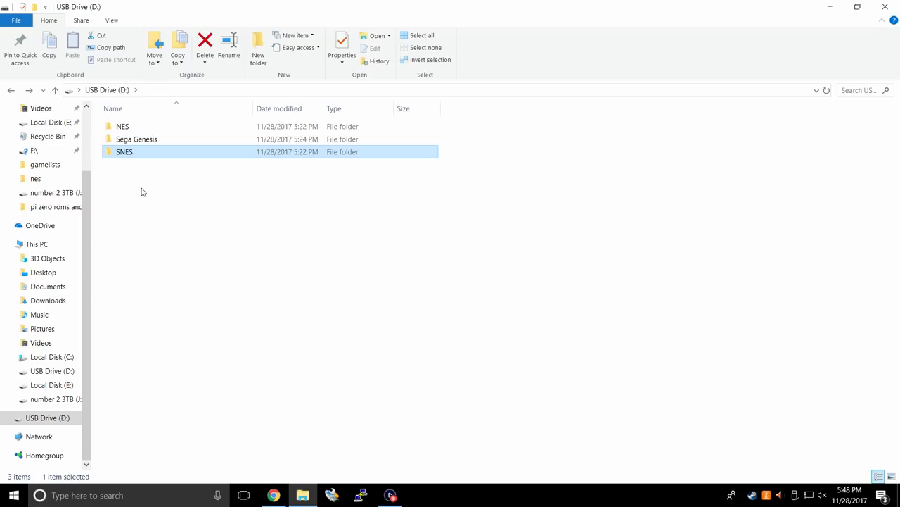
mouse_move(166, 184)
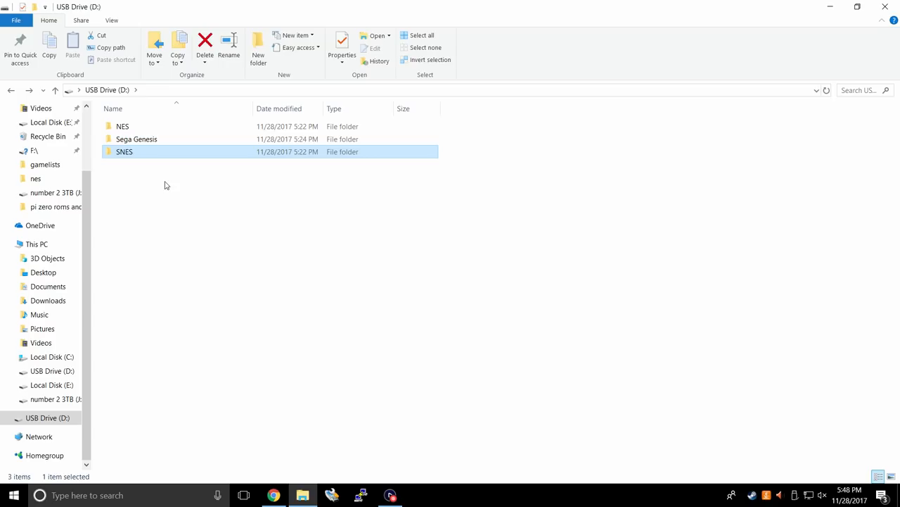
left_click(885, 6)
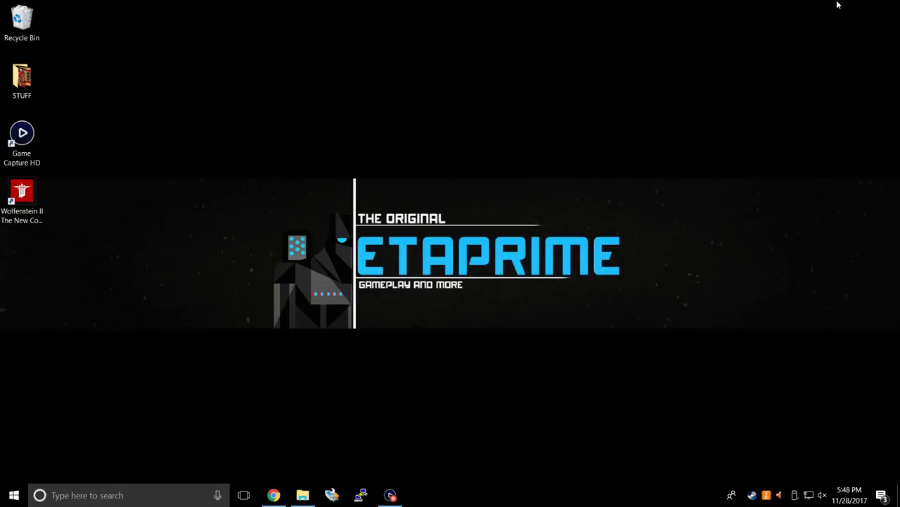
mouse_move(741, 20)
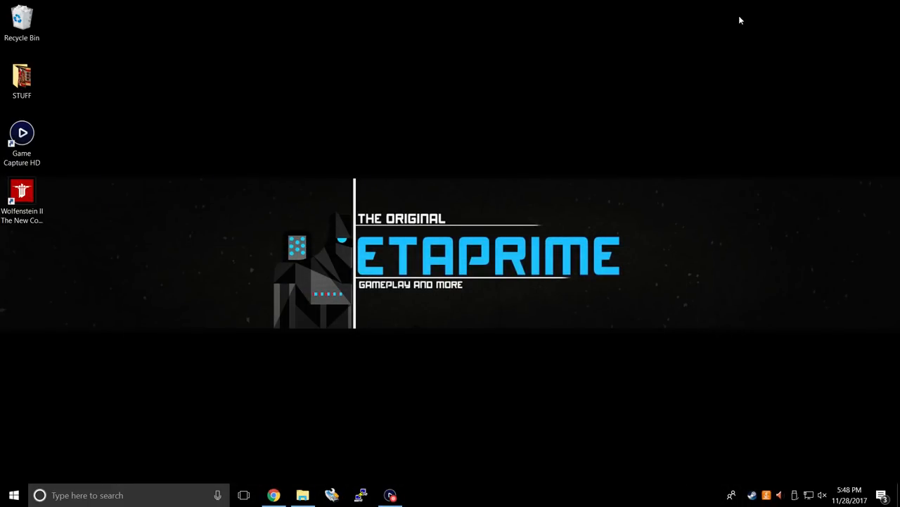
Step: In Chrome, reach the RetroX Download page with the Get RetroX for Android option
left_click(273, 495)
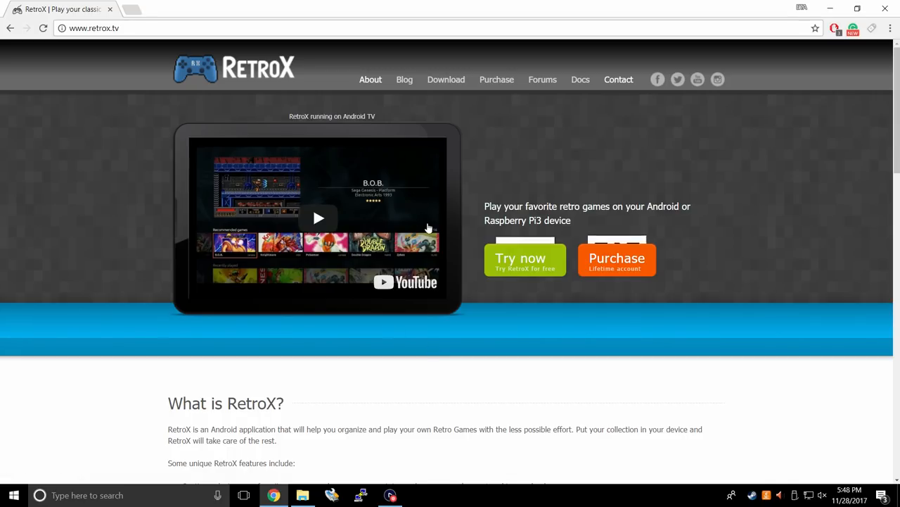
left_click(446, 79)
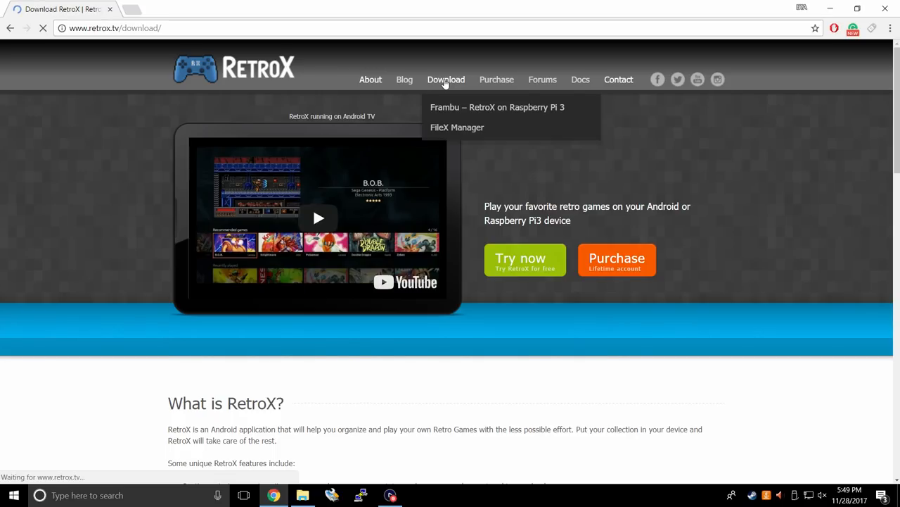
left_click(446, 79)
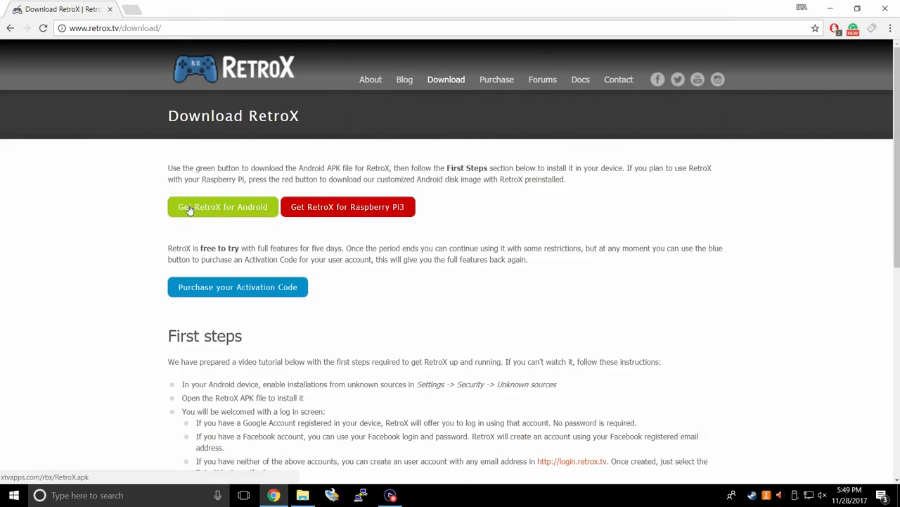
mouse_move(234, 217)
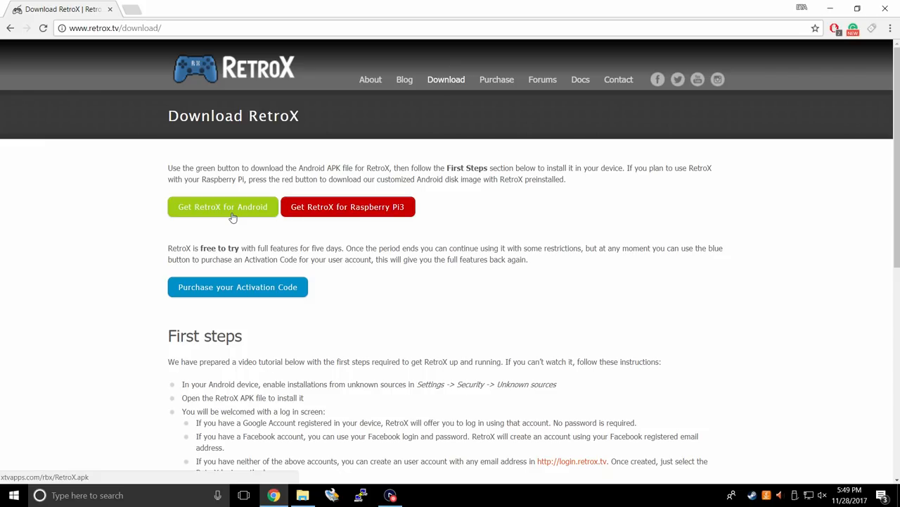
mouse_move(251, 294)
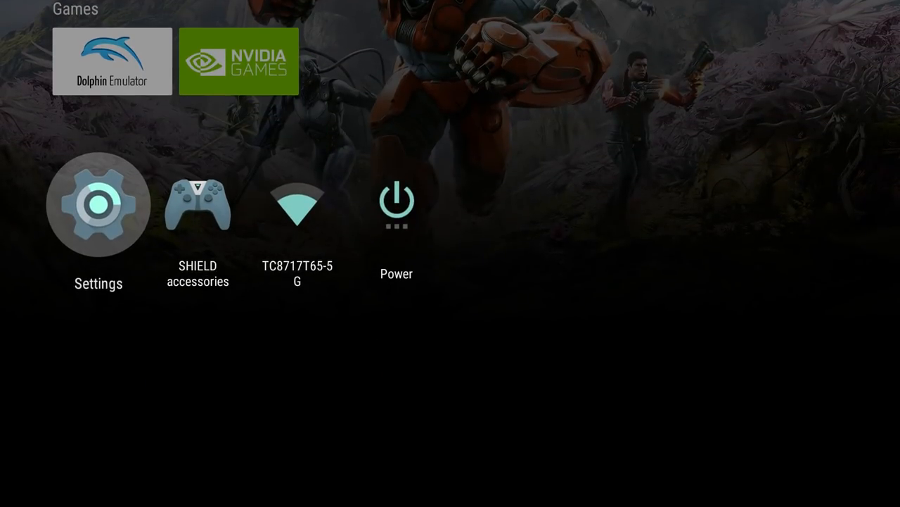
left_click(98, 204)
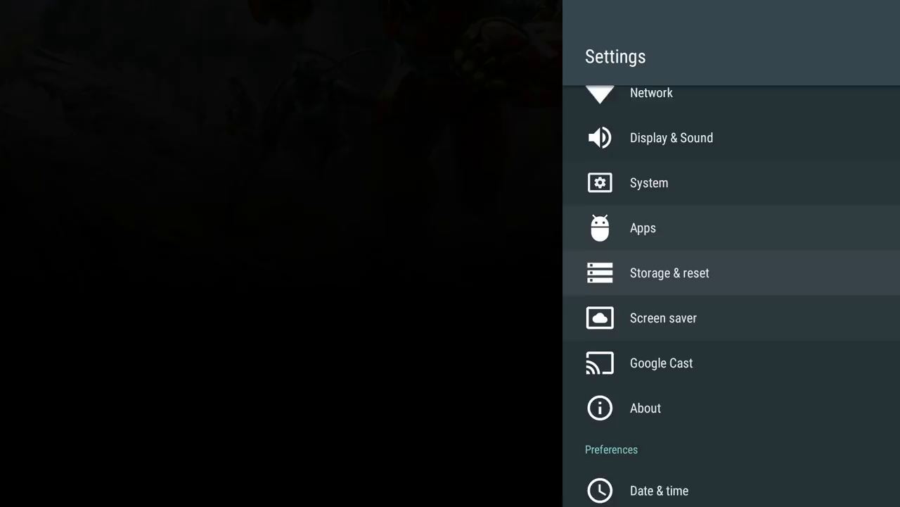
scroll("down", 3)
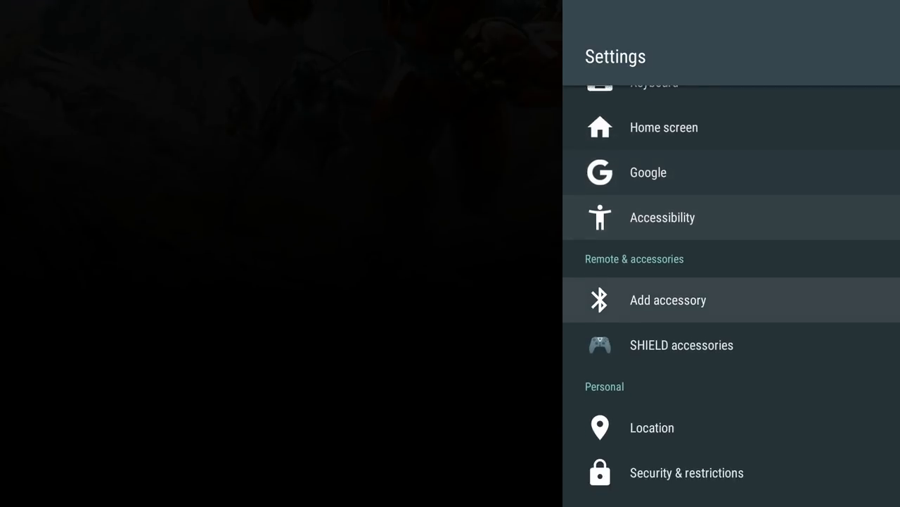
scroll("down", 3)
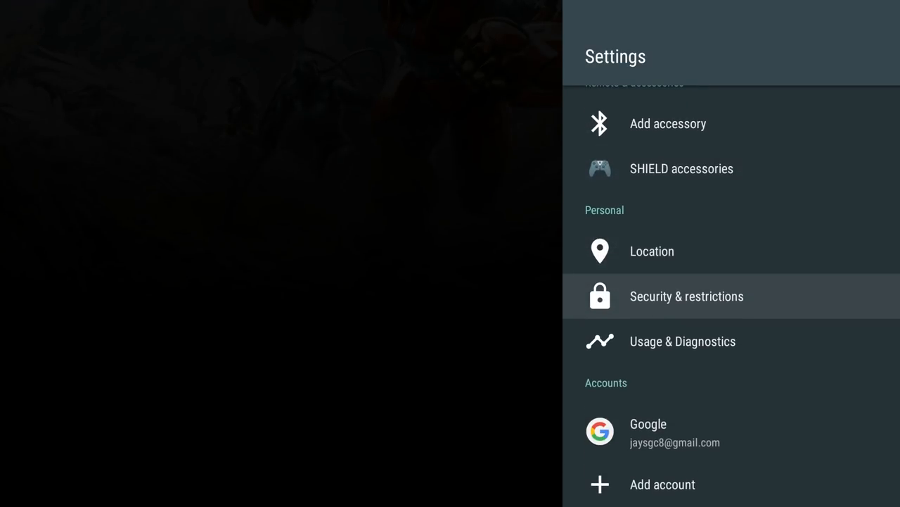
left_click(687, 296)
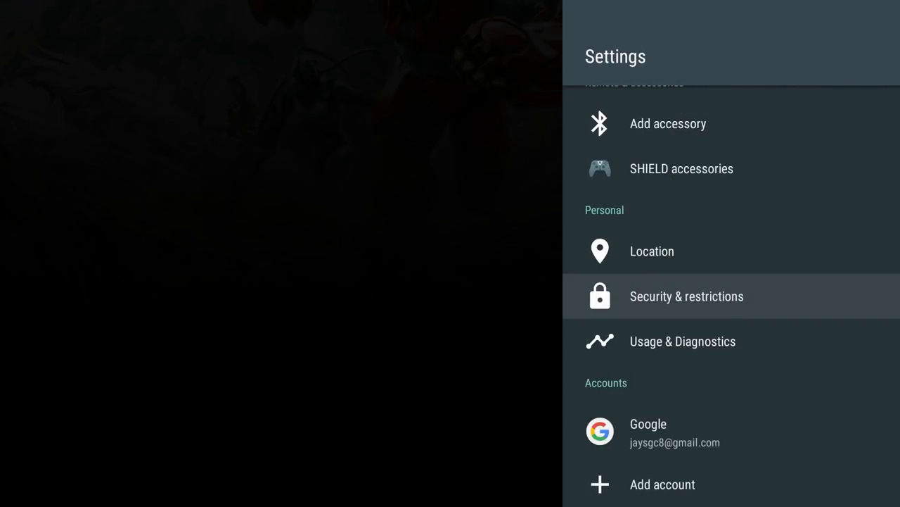
key("Back")
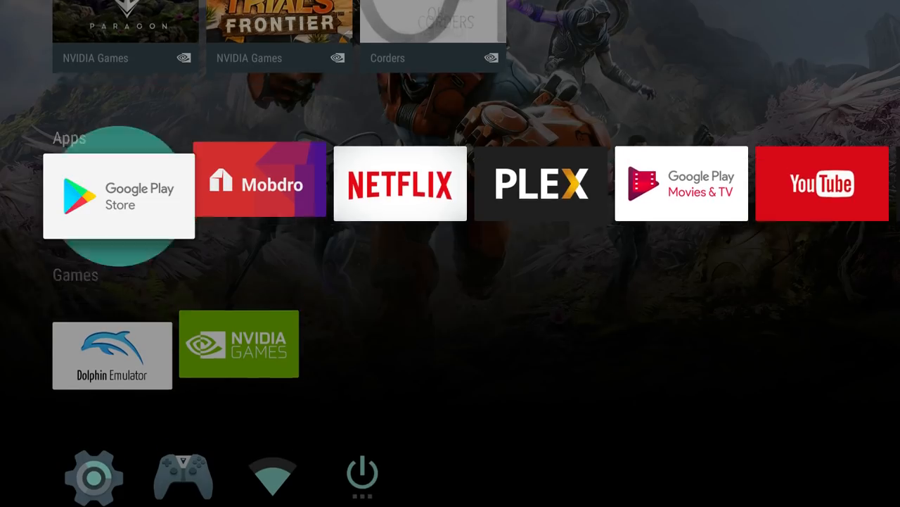
Step: Search the Play Store for 'browser', review Puffin TV among results, then begin a file explorer search
left_click(119, 196)
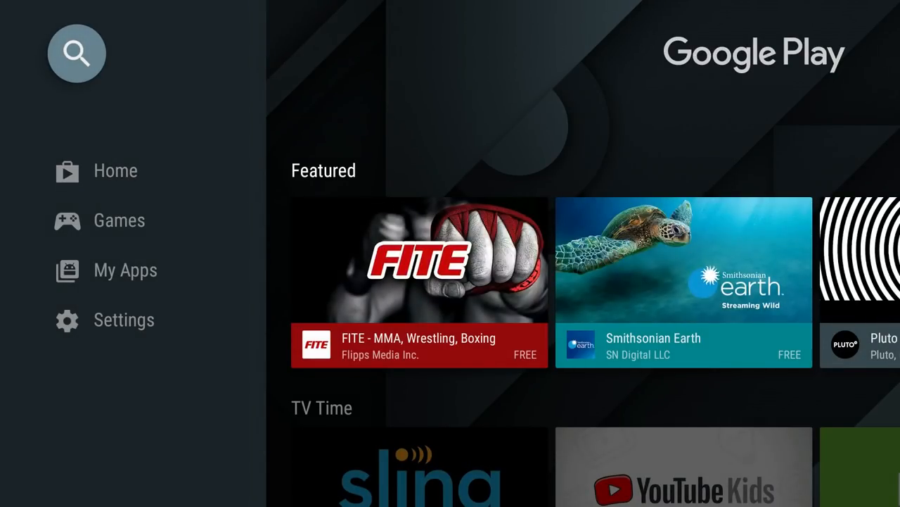
left_click(76, 53)
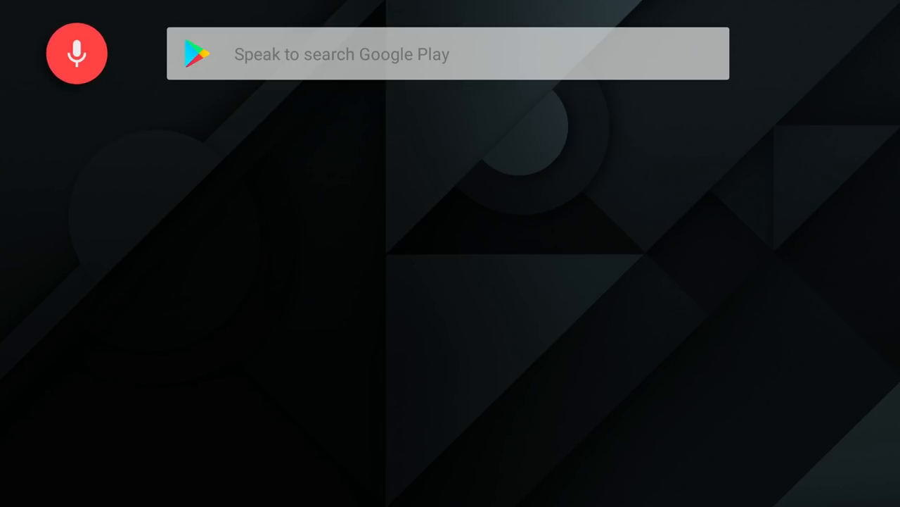
type("browser")
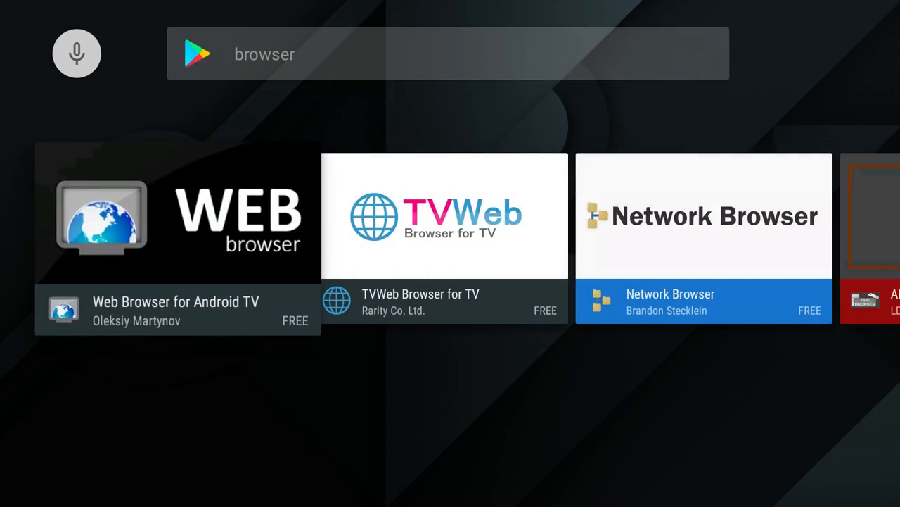
scroll("right", 3)
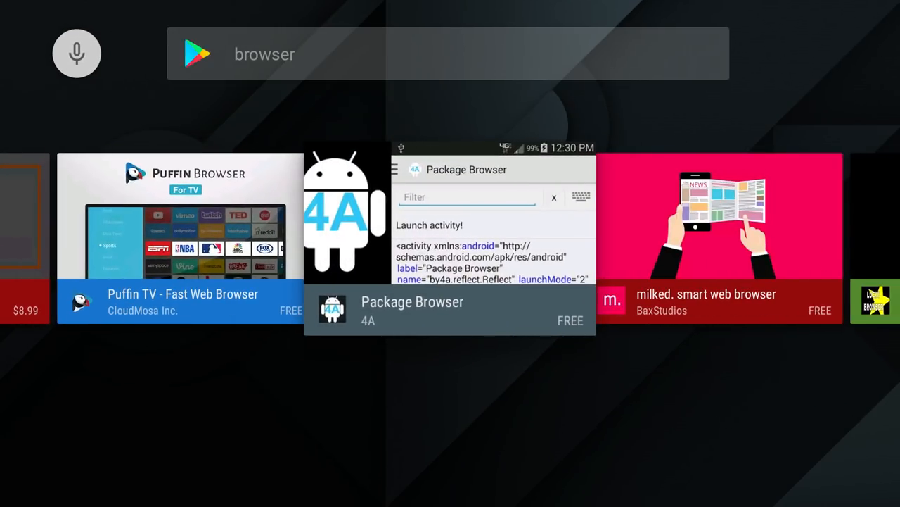
scroll("left", 3)
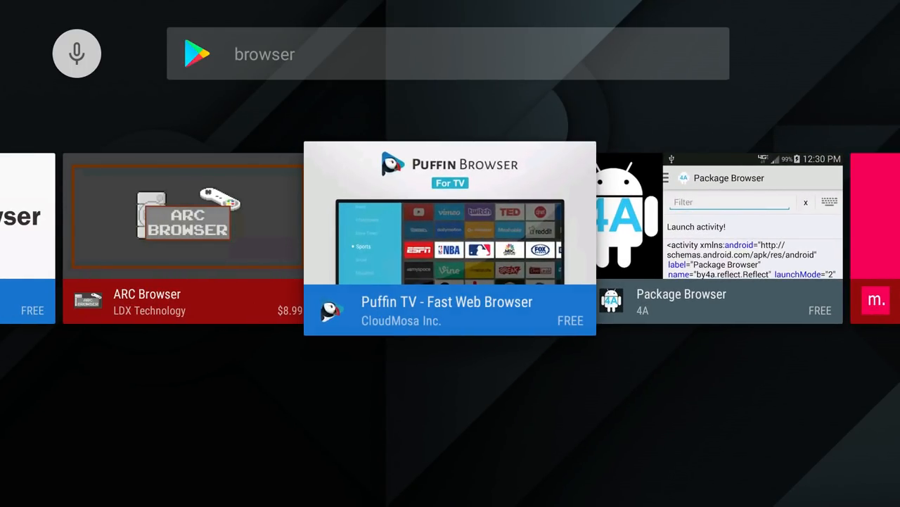
left_click(450, 309)
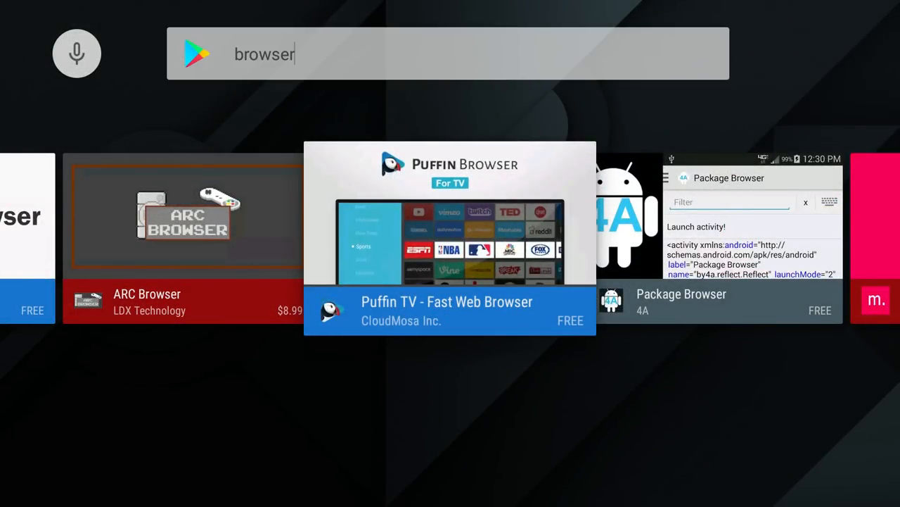
left_click(76, 54)
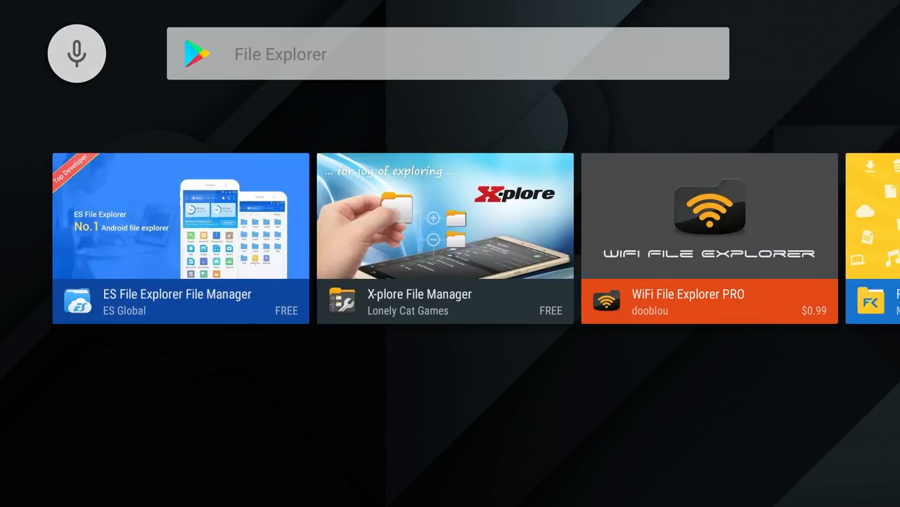
Step: Install File Commander - File Manager from its listing and return to the TV home screen
left_click(180, 237)
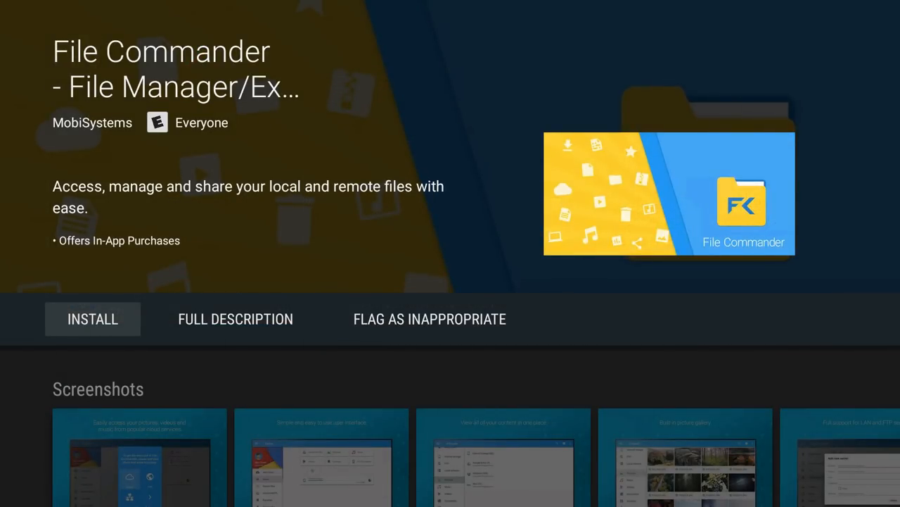
left_click(92, 318)
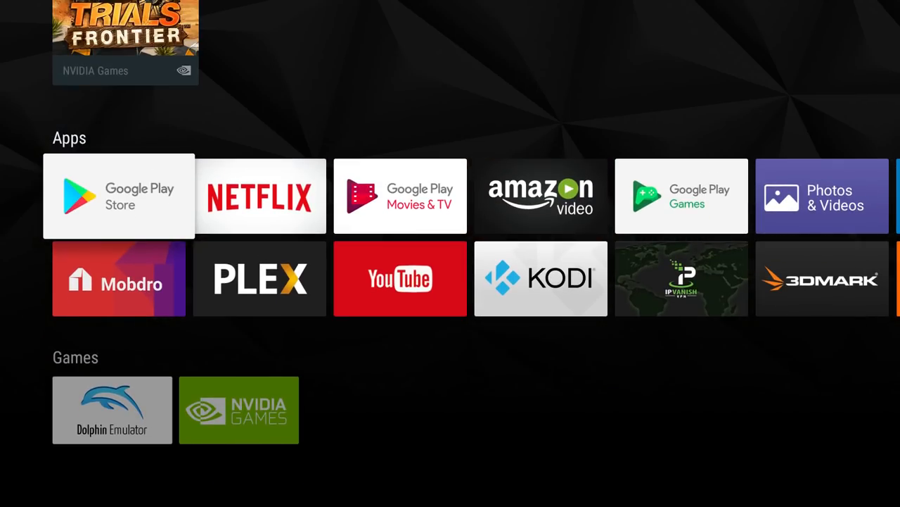
scroll("right", 3)
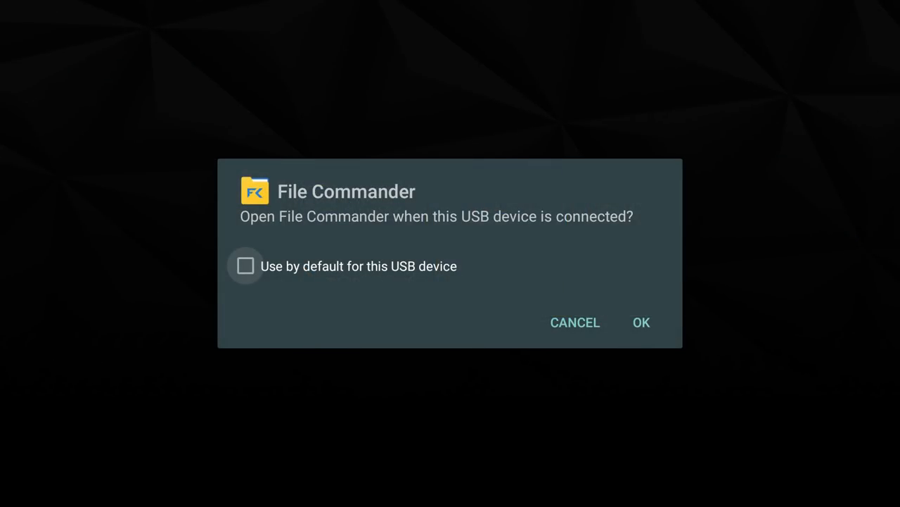
Step: Browse the SanDisk USB drive's ROM folders in File Commander, then exit to the home screen
left_click(641, 323)
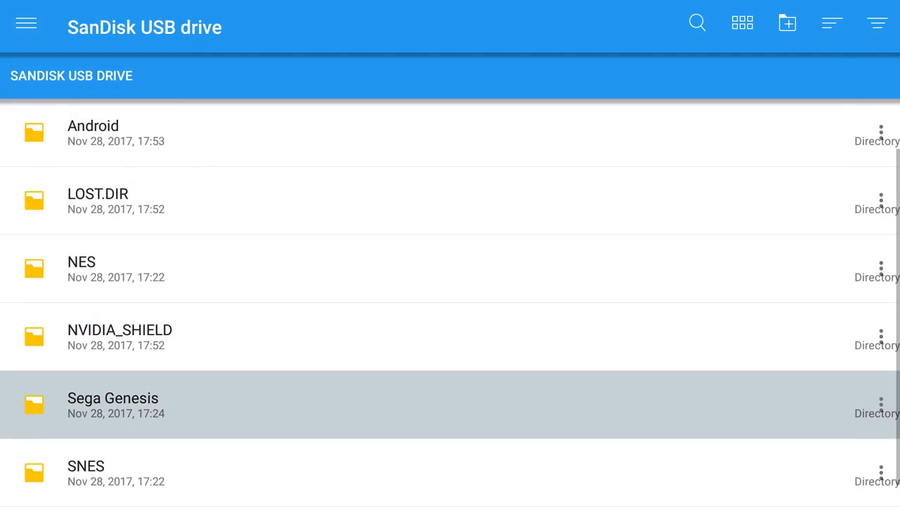
scroll("down", 3)
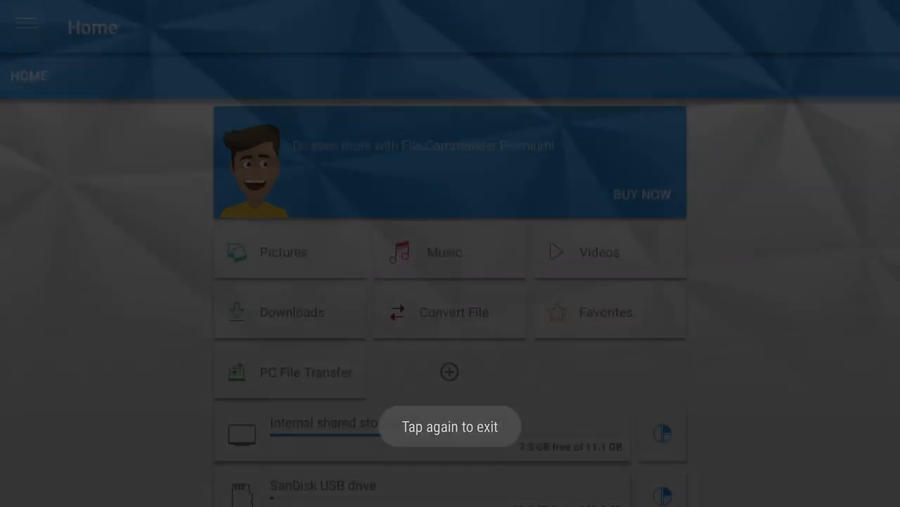
key("Back")
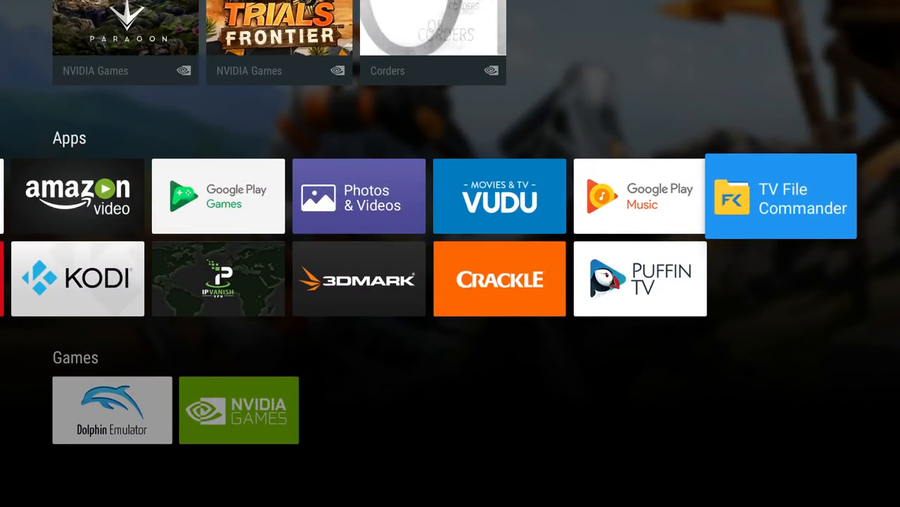
mouse_move(638, 278)
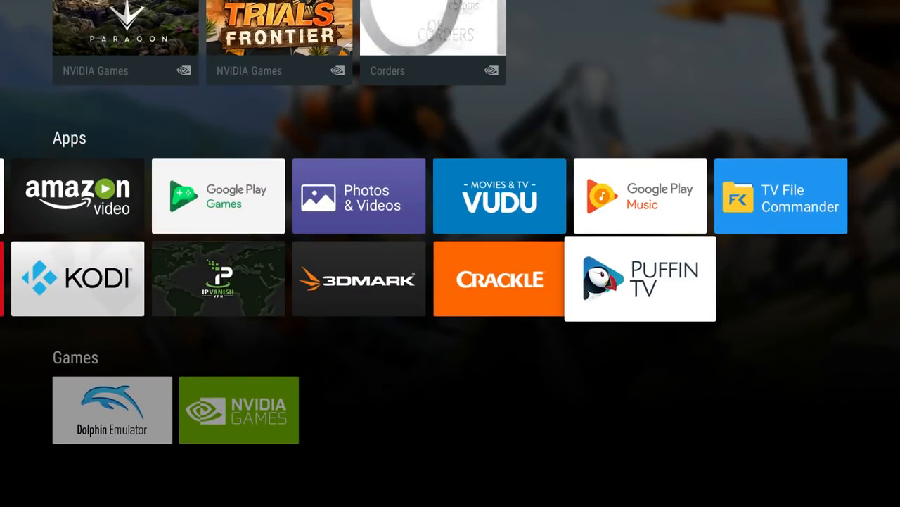
Step: Launch Puffin TV and run a Google search for 'retrox'
left_click(639, 279)
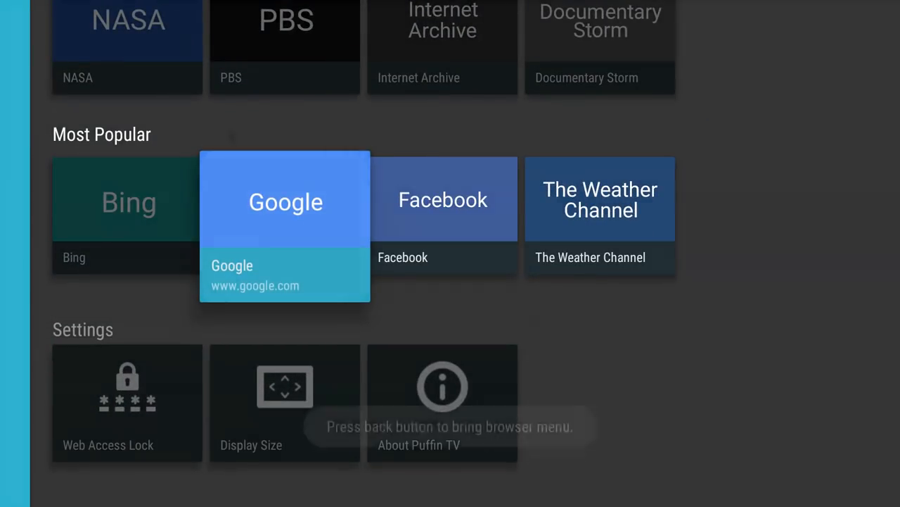
left_click(284, 200)
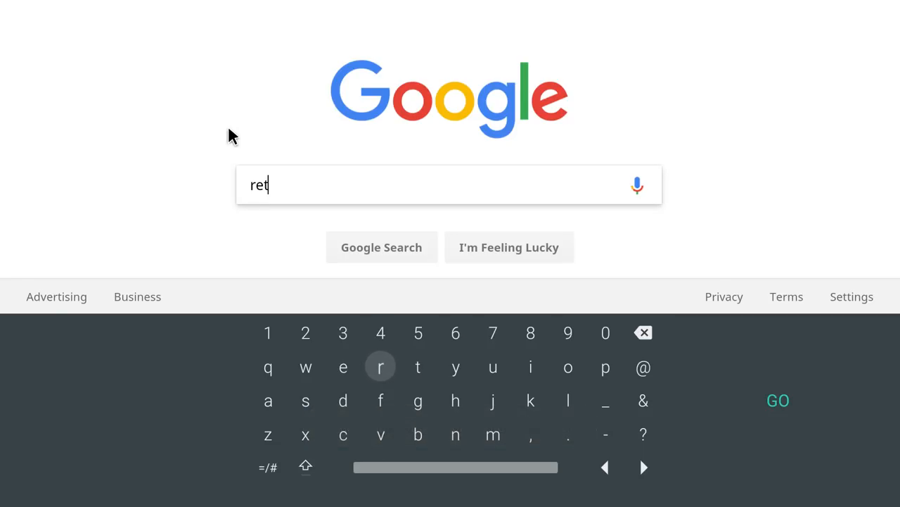
type("ro")
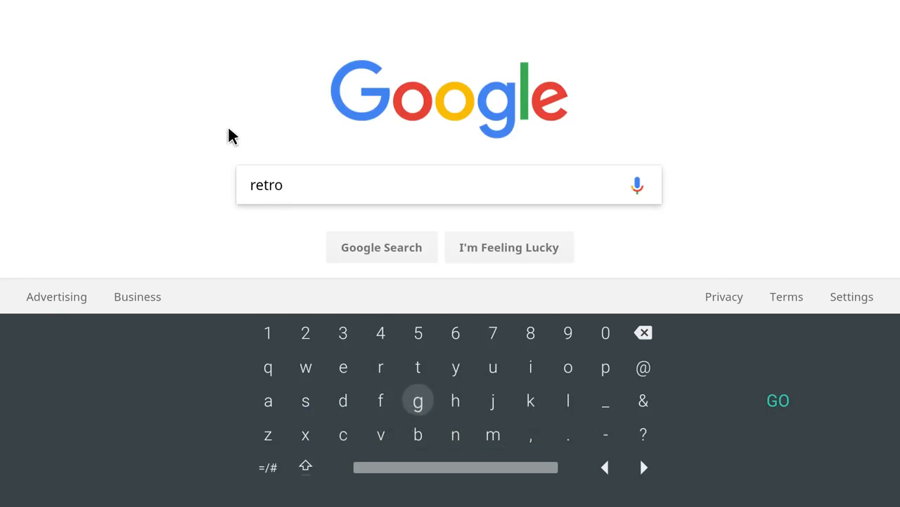
left_click(305, 433)
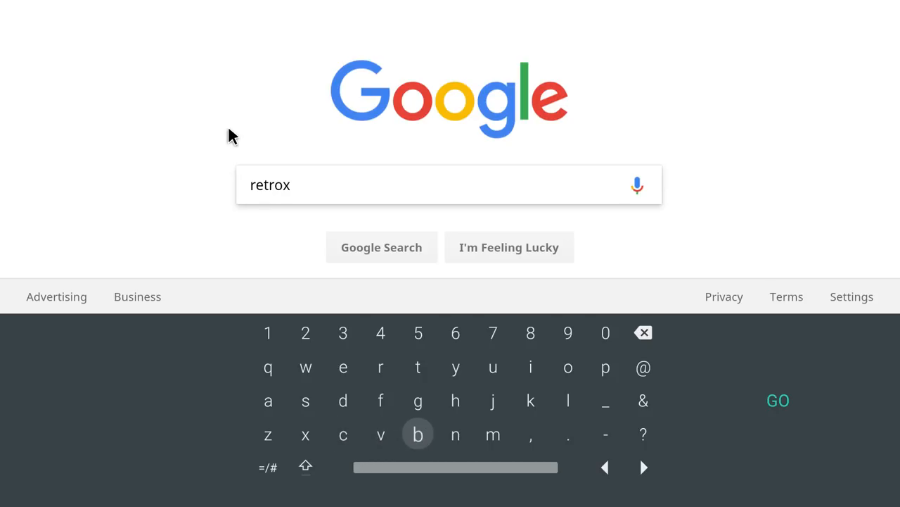
left_click(778, 399)
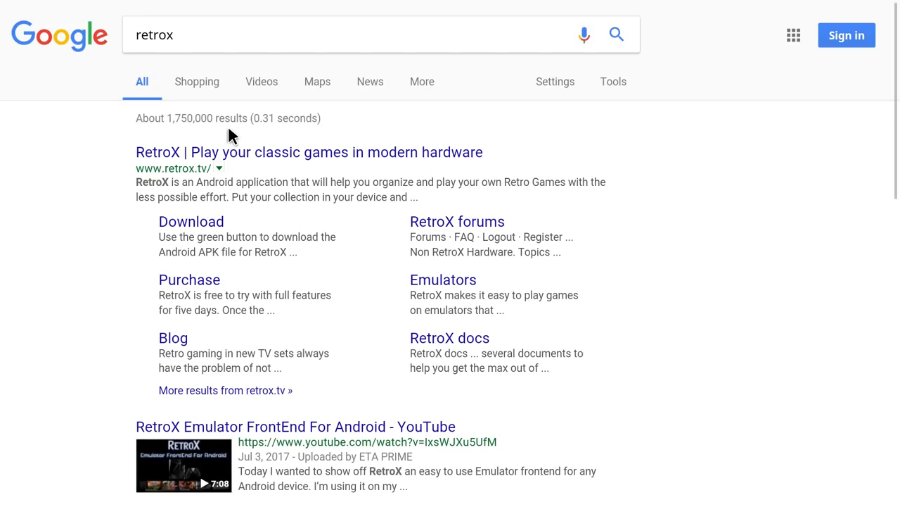
mouse_move(374, 177)
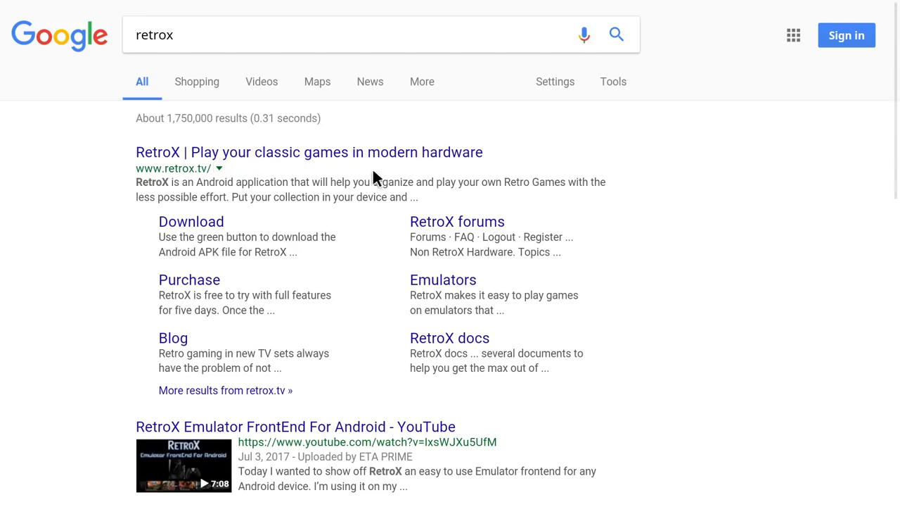
mouse_move(382, 78)
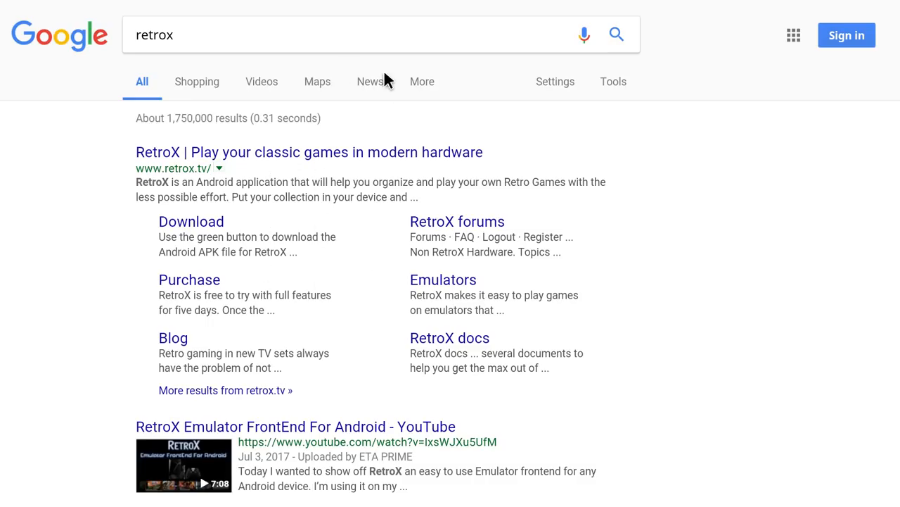
mouse_move(194, 210)
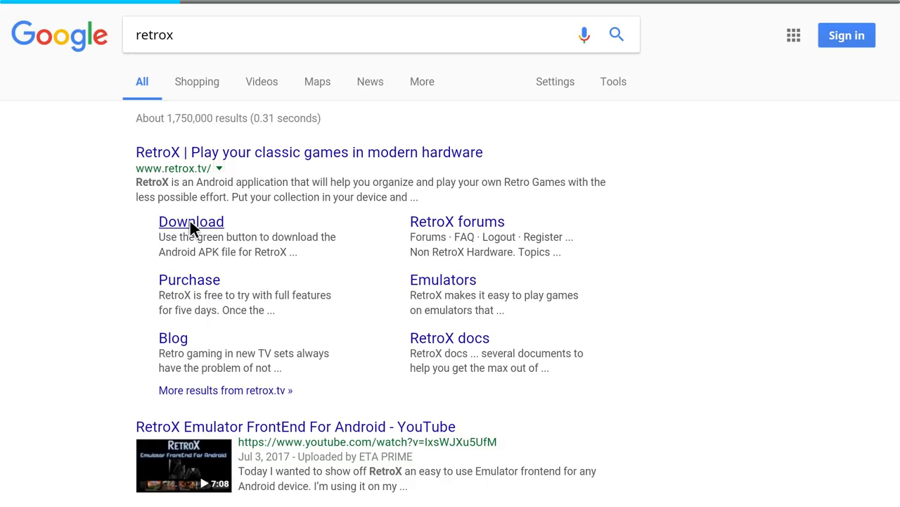
Step: Download RetroX for Android from the RetroX site, allowing Puffin TV to save files
left_click(191, 221)
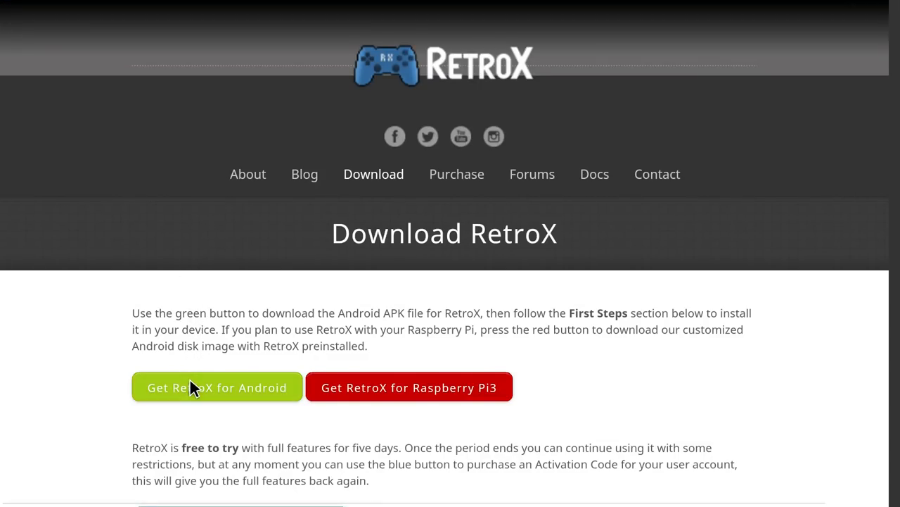
left_click(217, 387)
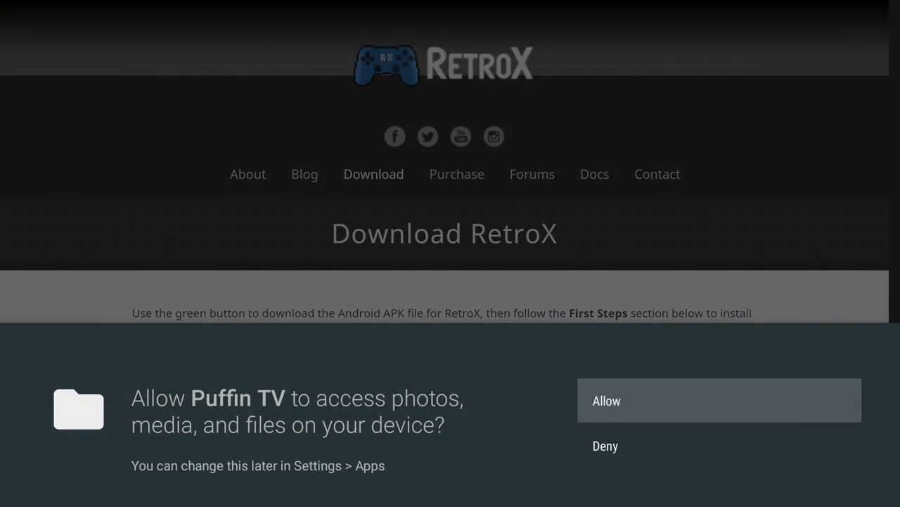
left_click(718, 400)
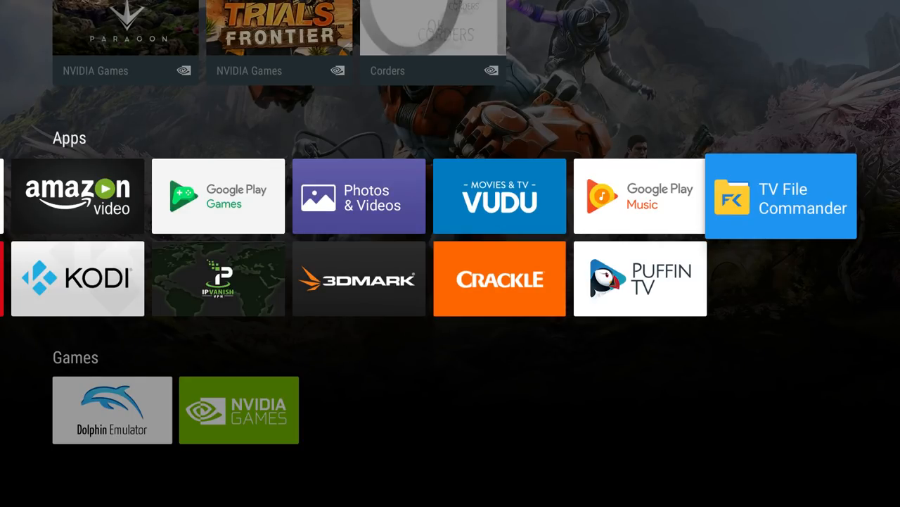
Step: Install RetroX from RetroX.apk in the internal storage Download folder
left_click(780, 196)
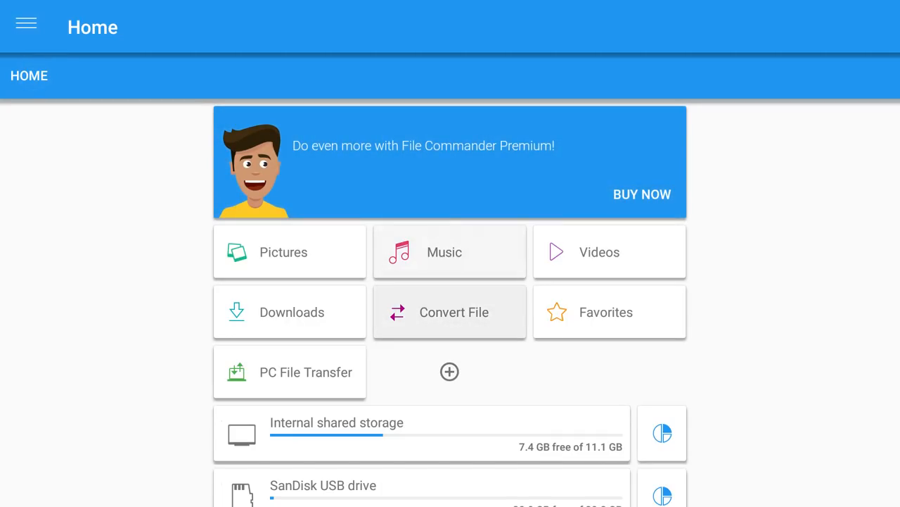
left_click(290, 313)
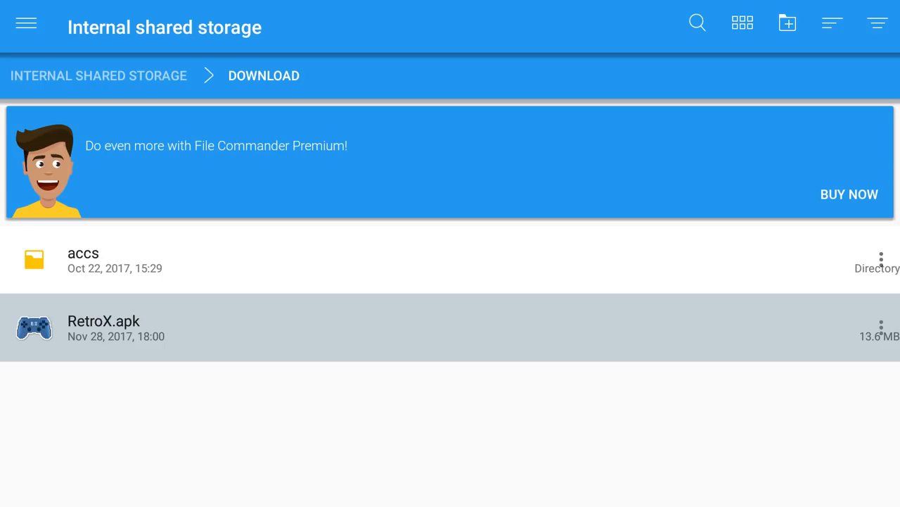
left_click(105, 327)
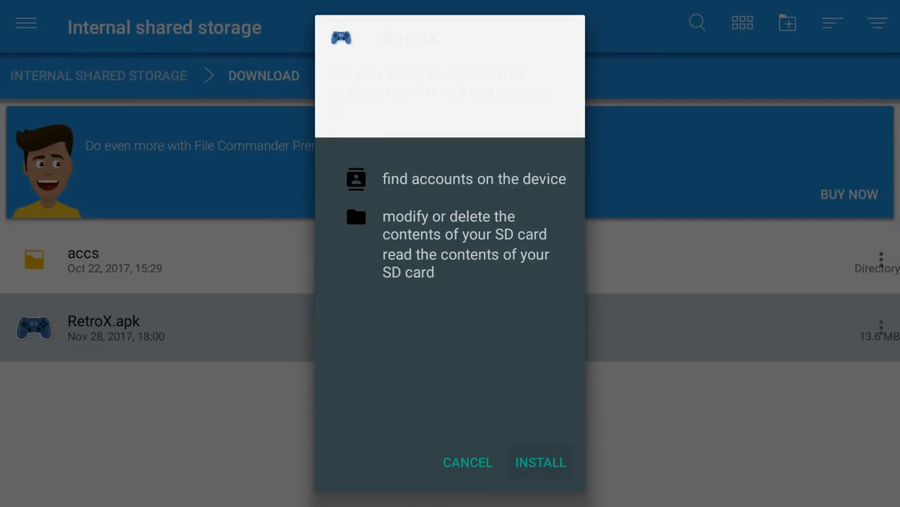
left_click(540, 462)
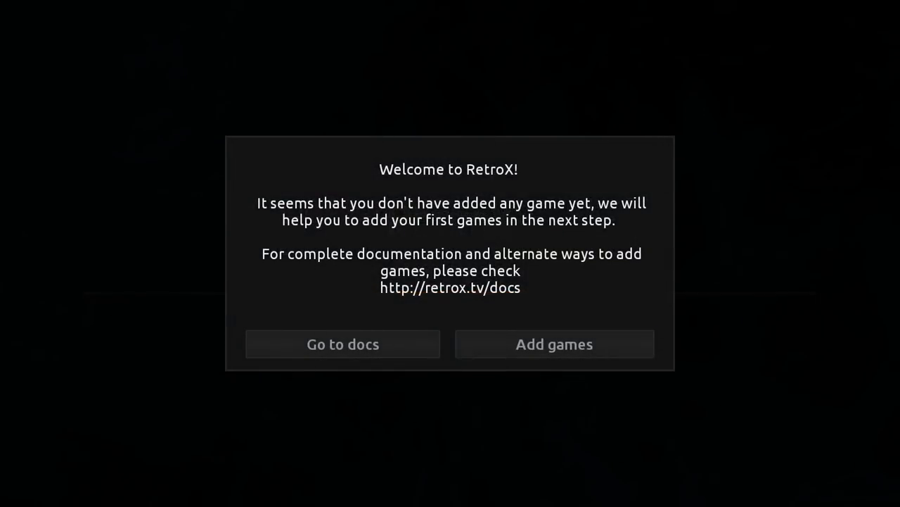
mouse_move(554, 343)
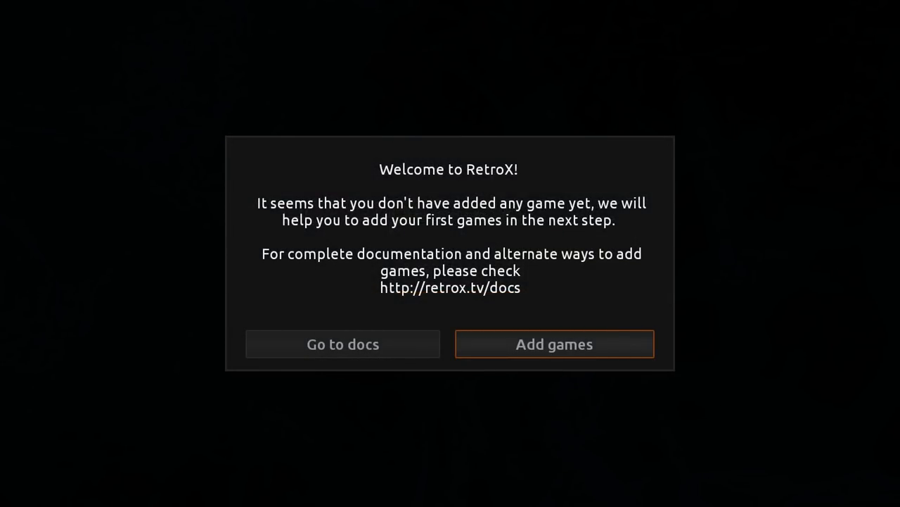
Step: Add games in RetroX, choosing Super Nintendo and the SNES folder as source
left_click(554, 343)
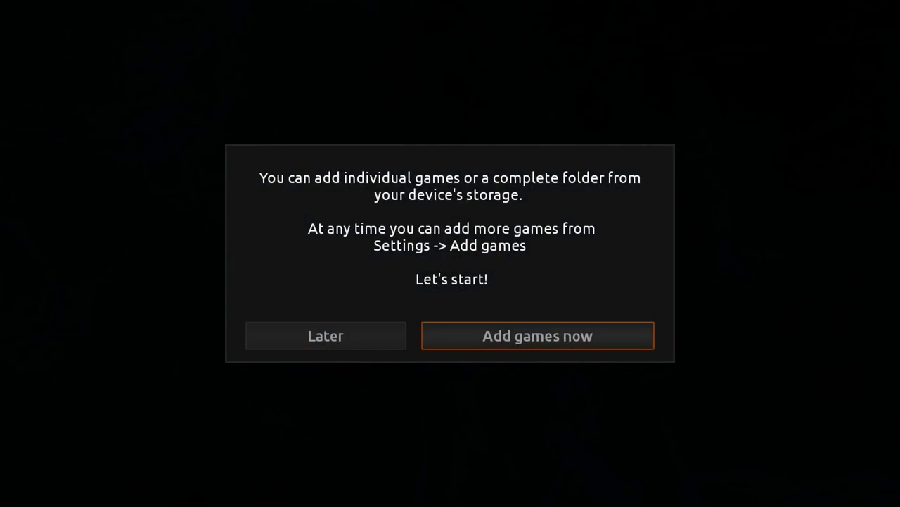
left_click(537, 335)
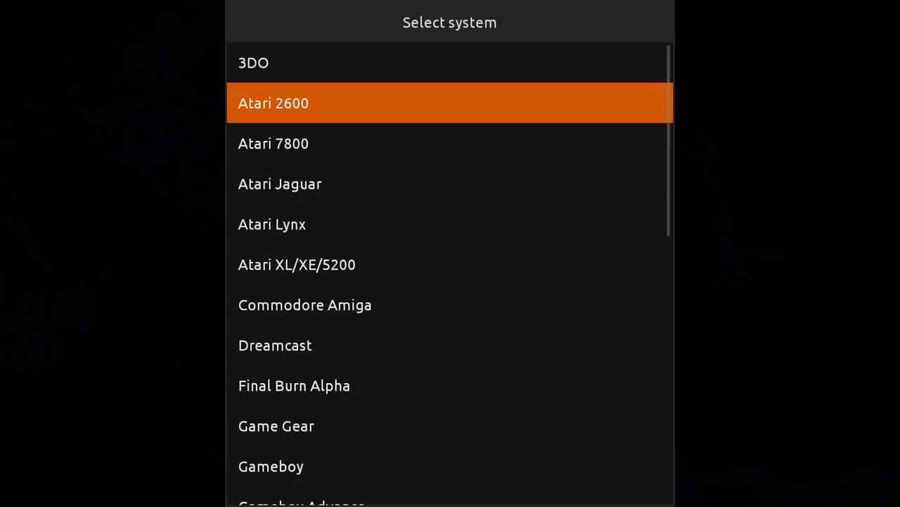
scroll("down", 3)
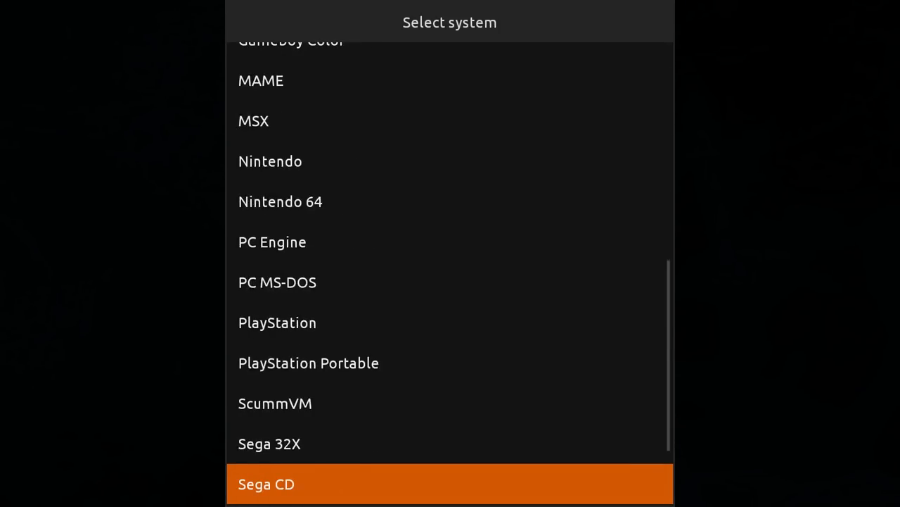
scroll("down", 3)
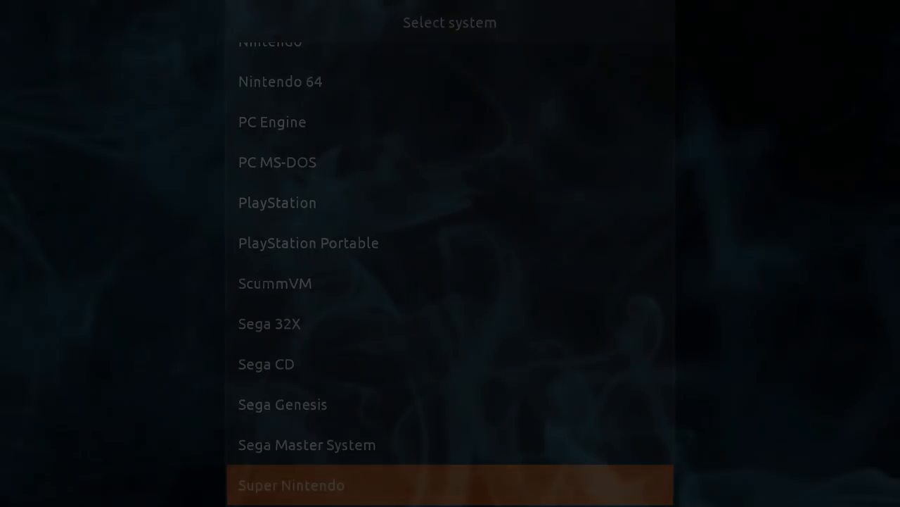
left_click(291, 484)
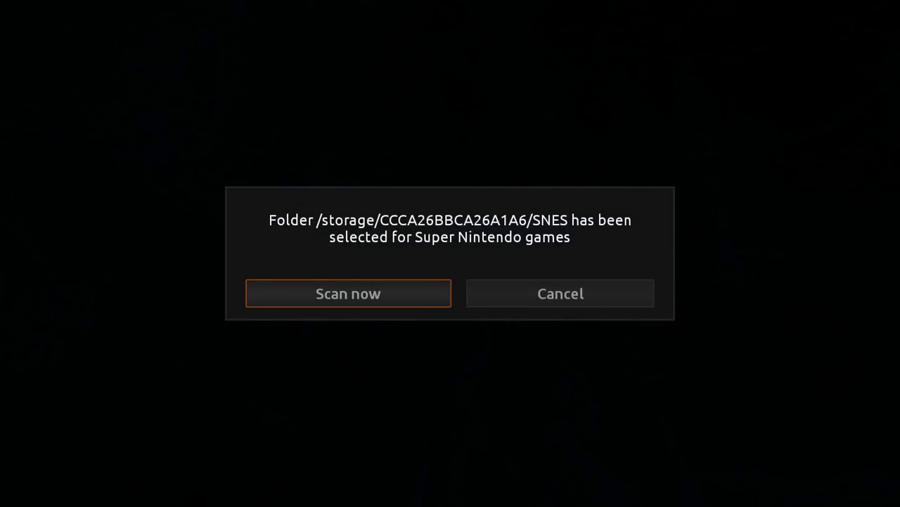
Step: Scan the SNES folder into the library and bring up RetroX's Settings
left_click(349, 294)
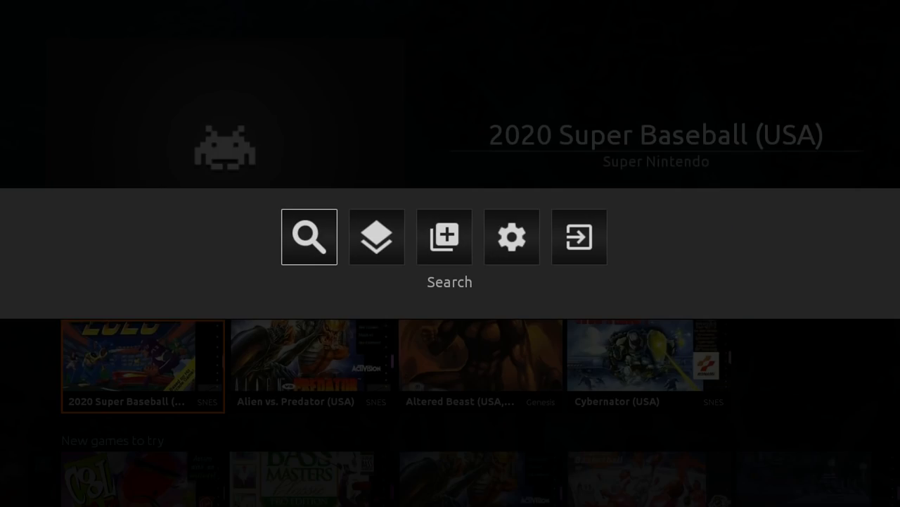
left_click(512, 236)
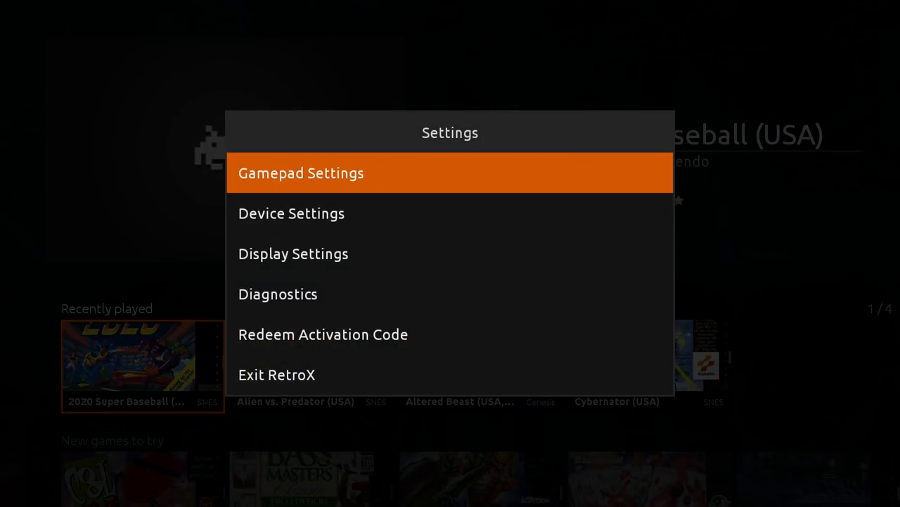
Step: Set Display Settings > User interface to TV mode and acknowledge the app closing
left_click(292, 253)
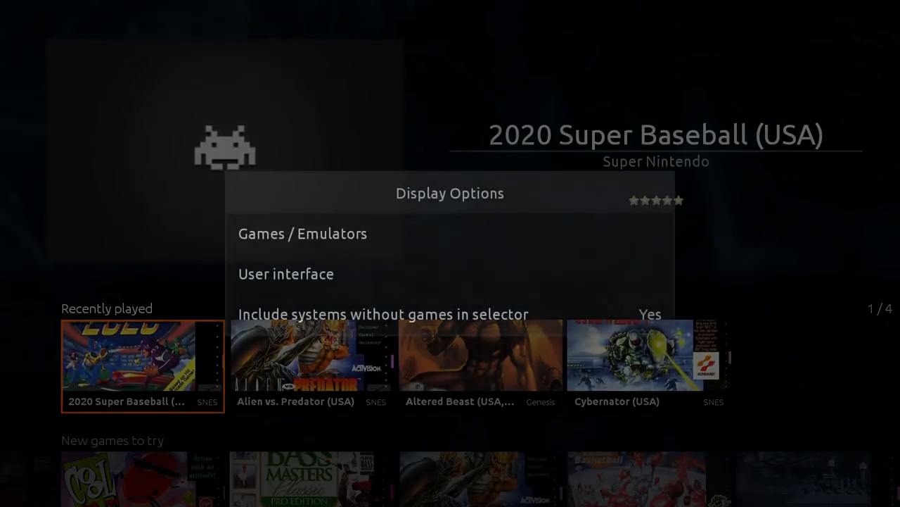
left_click(286, 273)
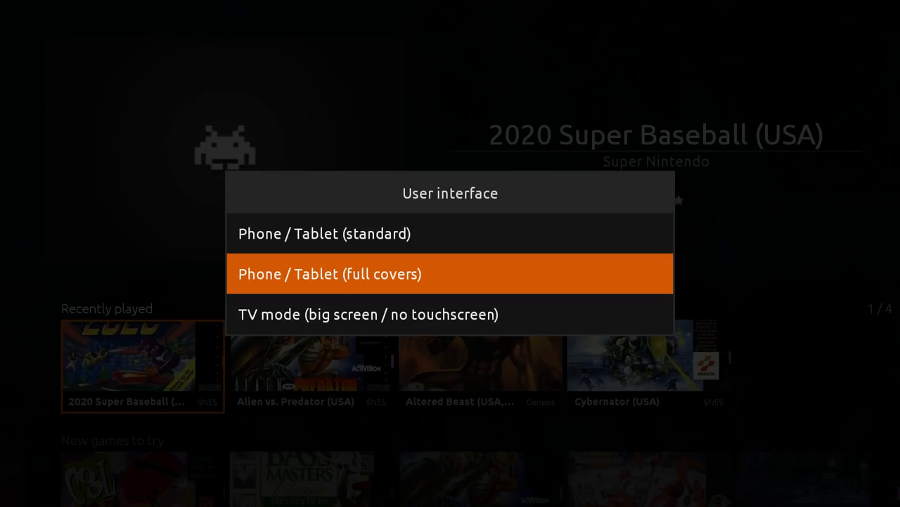
left_click(450, 273)
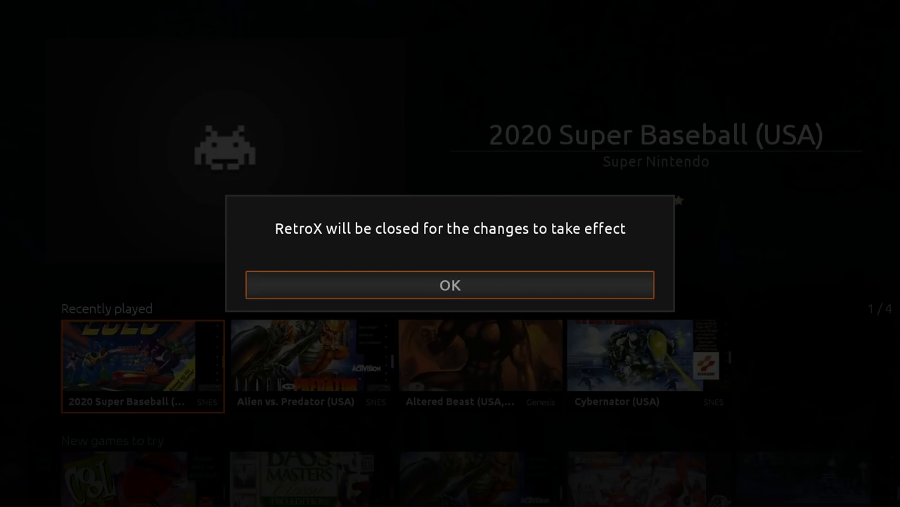
left_click(450, 285)
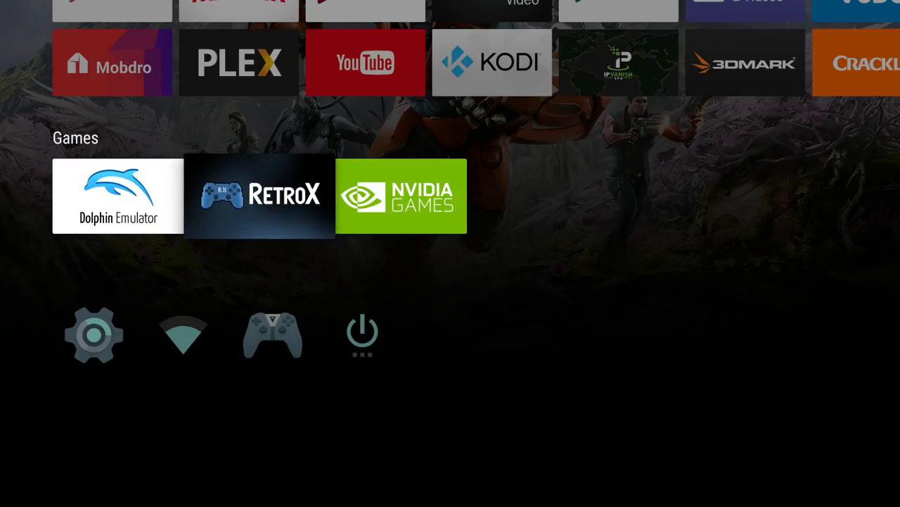
Step: Launch RetroX from the home Games row and start Add games for another system
left_click(260, 195)
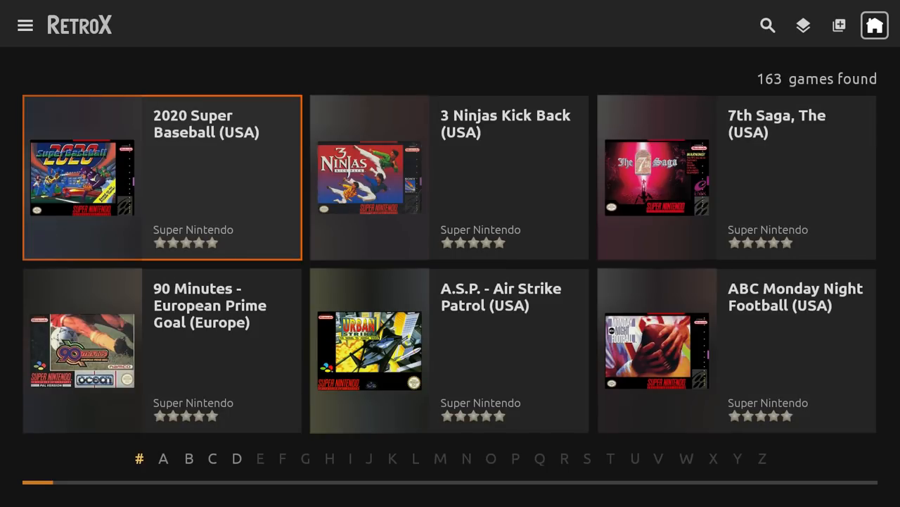
left_click(26, 25)
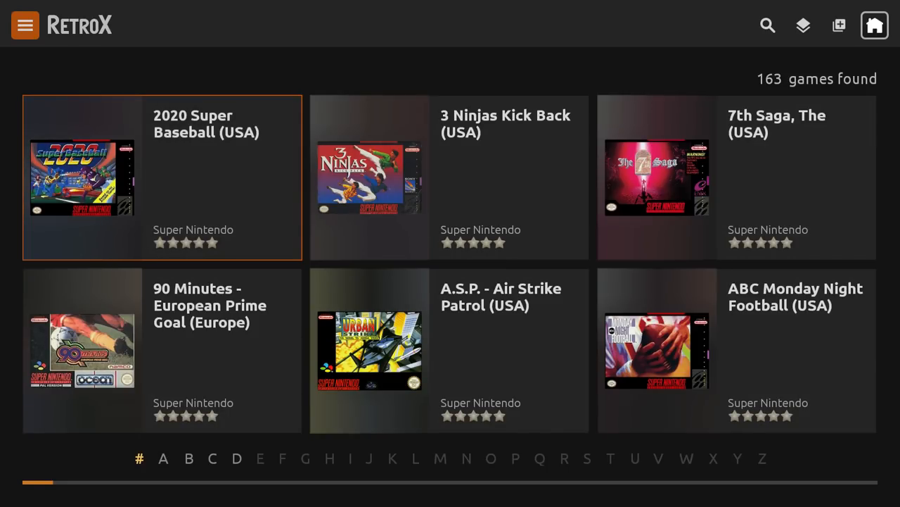
left_click(838, 26)
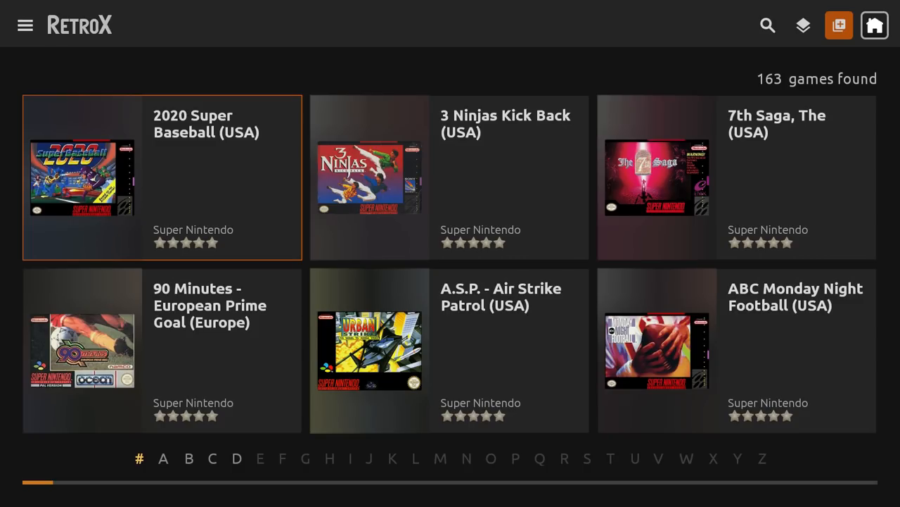
left_click(838, 25)
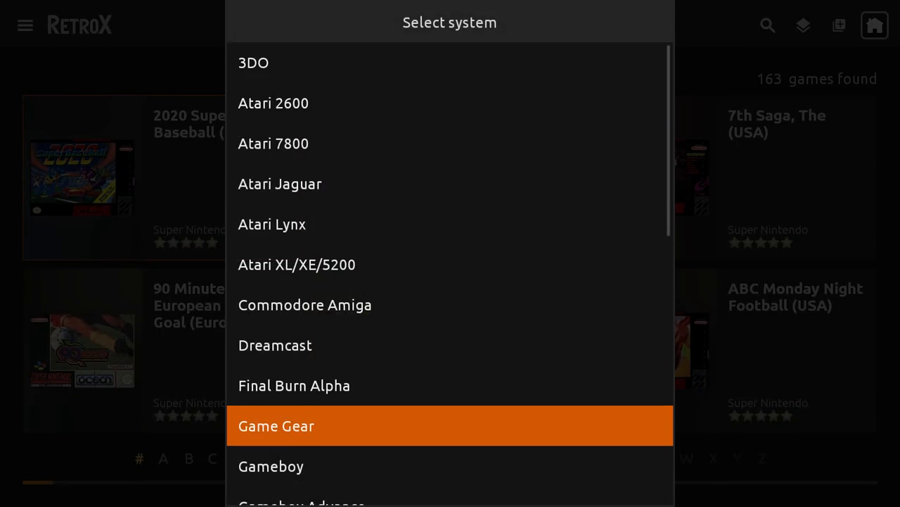
Step: Choose Sega Genesis, select its folder and scan it, growing the library to 296 games
scroll("down", 3)
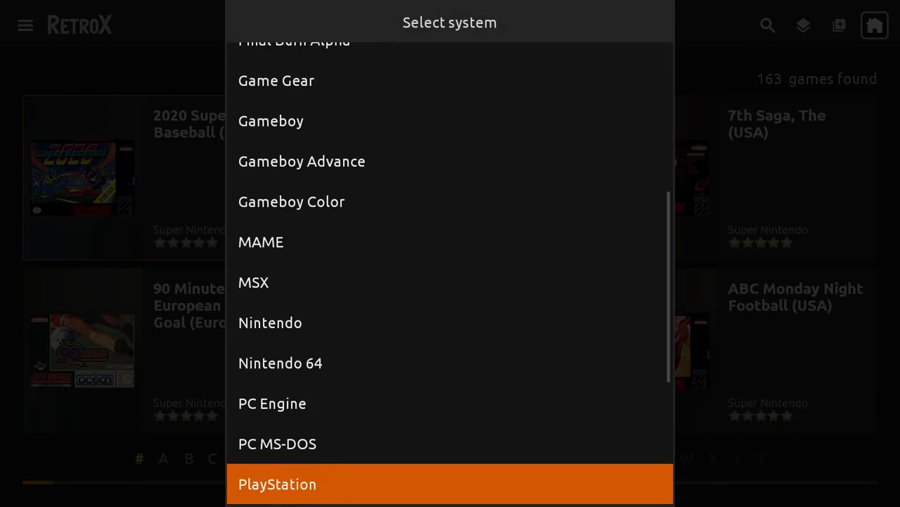
scroll("down", 3)
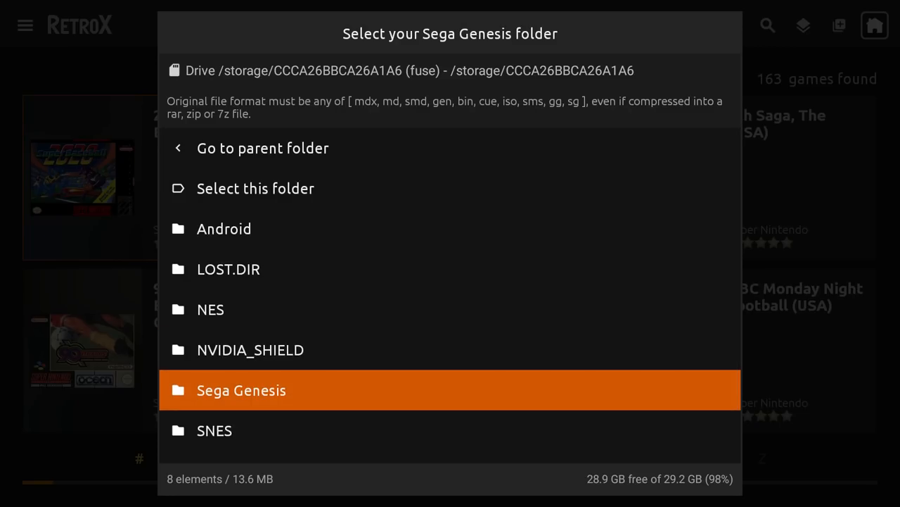
left_click(240, 389)
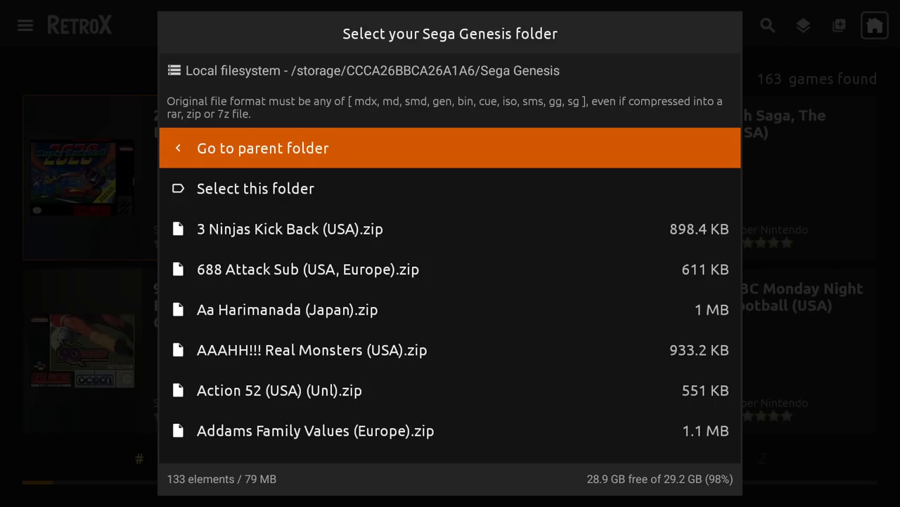
left_click(256, 189)
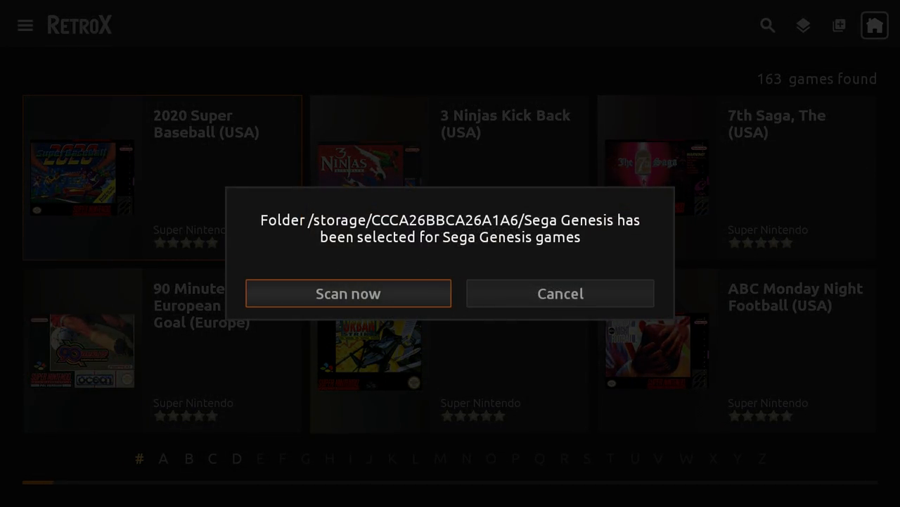
left_click(349, 293)
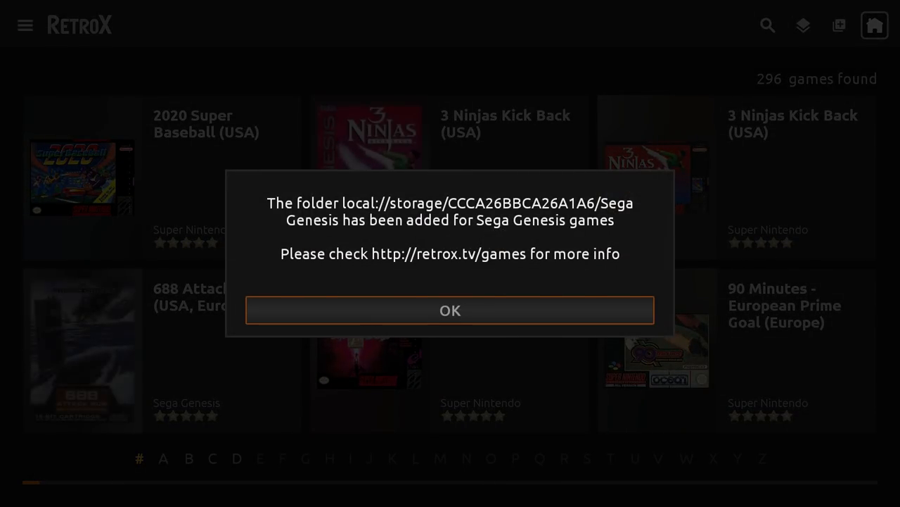
left_click(450, 311)
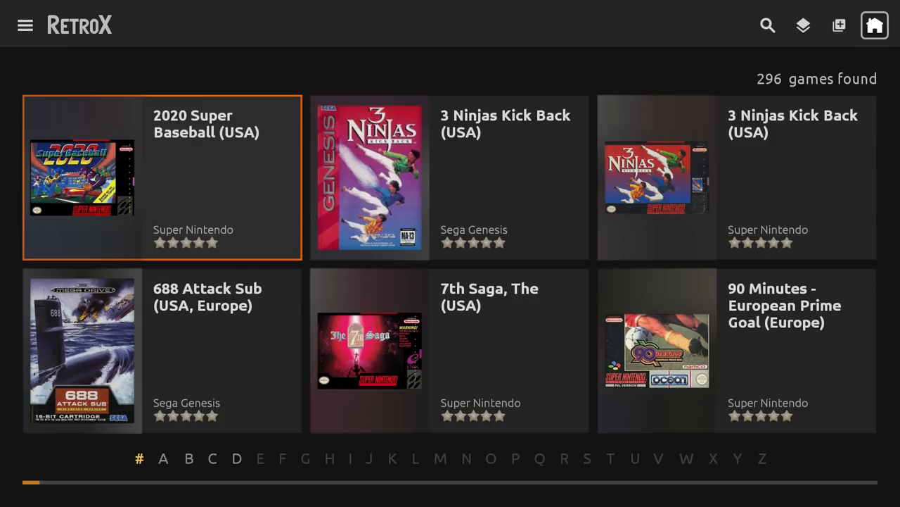
Step: From the side menu's gamepad settings, save the NVIDIA Controller mapping as Player 1
left_click(25, 26)
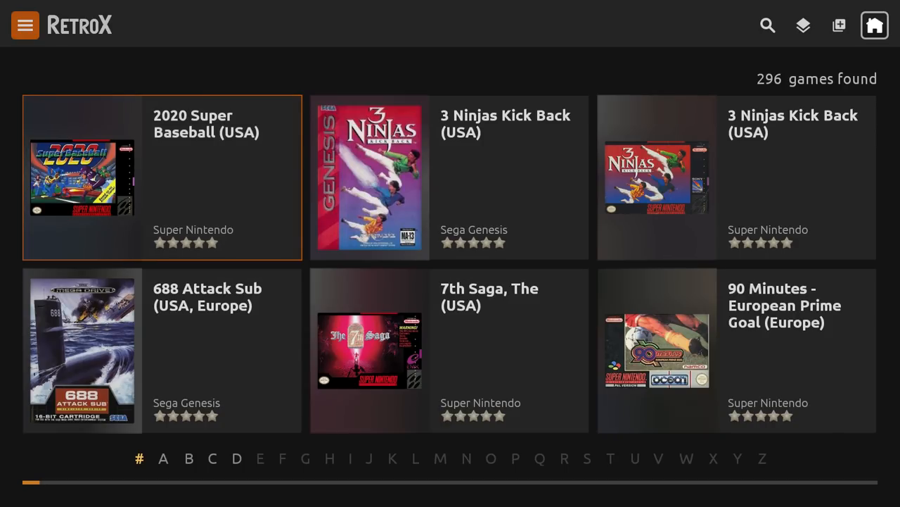
left_click(26, 25)
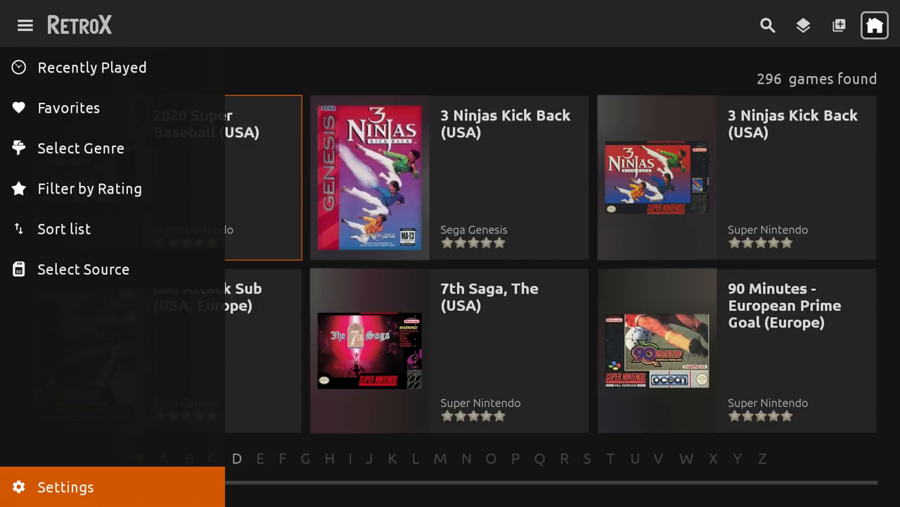
left_click(64, 487)
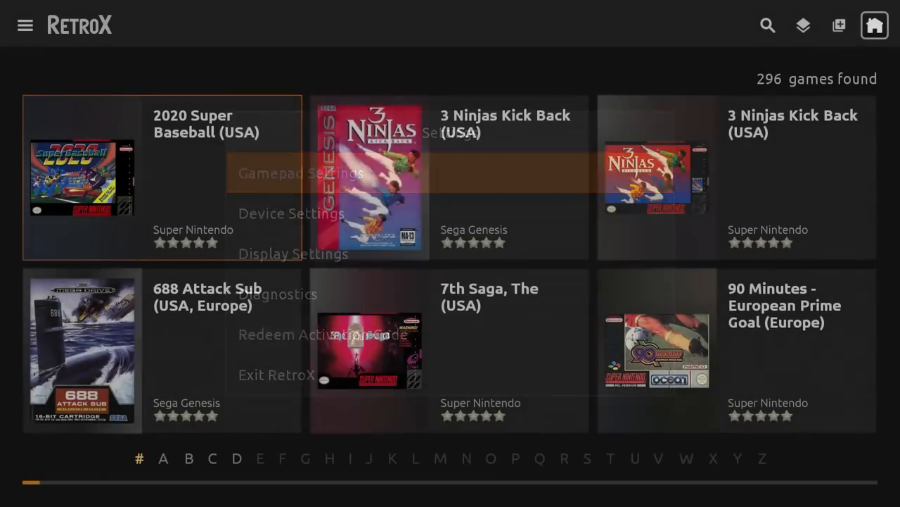
left_click(301, 173)
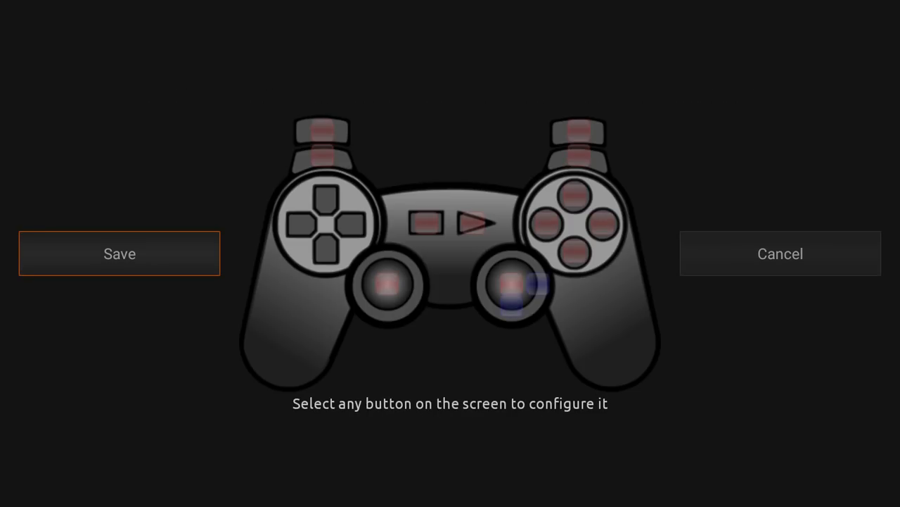
left_click(120, 254)
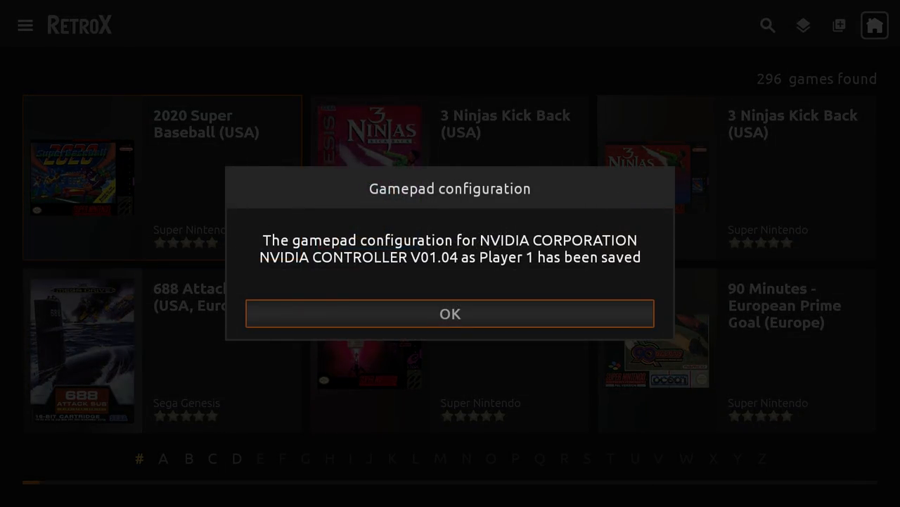
left_click(450, 312)
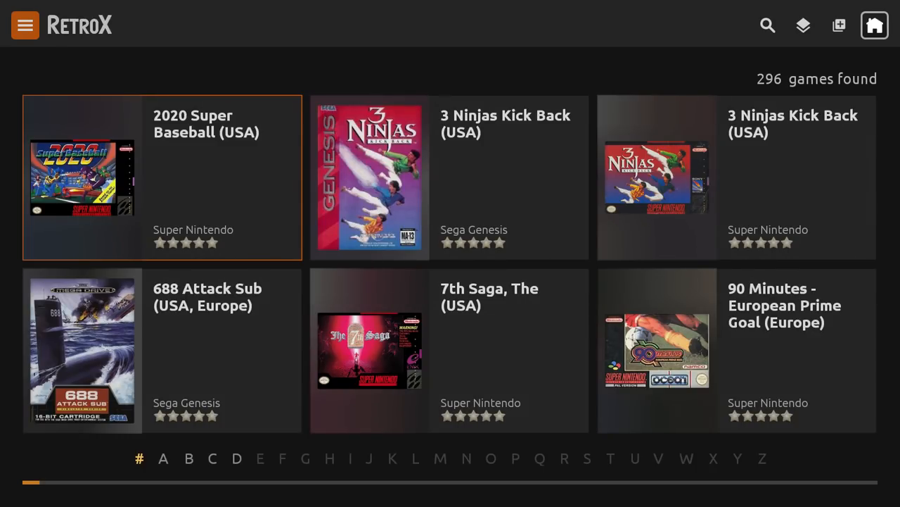
Step: Filter the library to the 163 Super Nintendo games
left_click(802, 25)
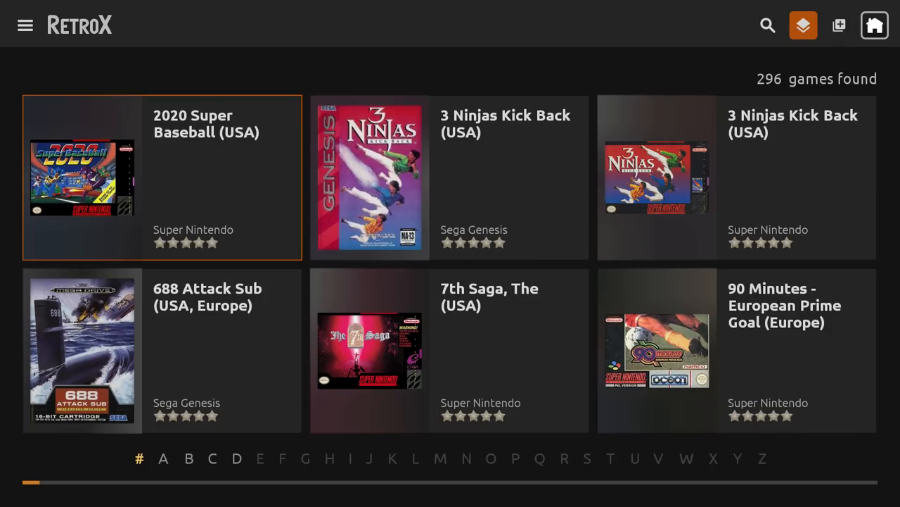
left_click(802, 25)
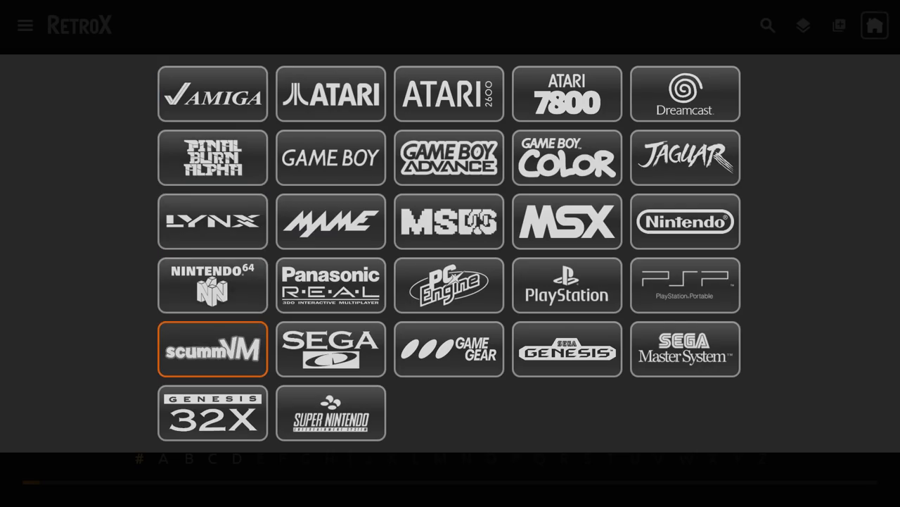
left_click(330, 413)
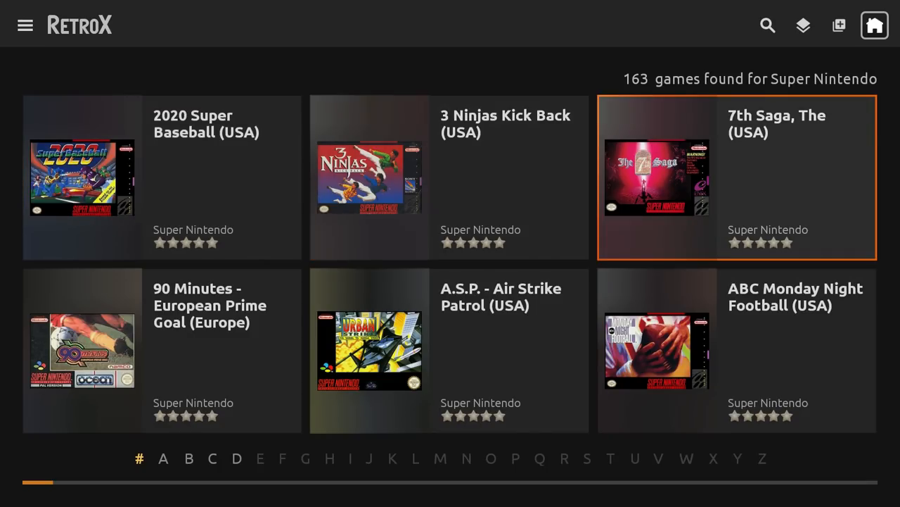
Step: Jump to letter B and open Battletoads & Double Dragon (USA)
left_click(163, 459)
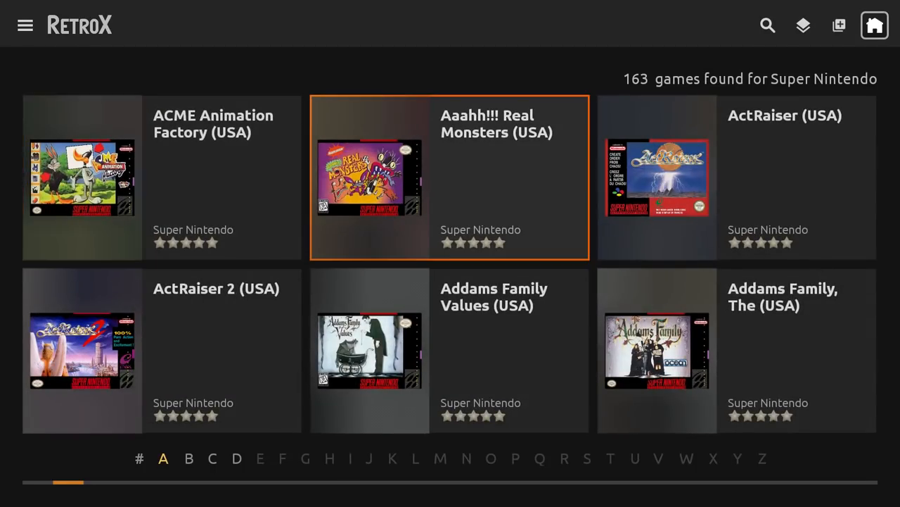
scroll("down", 3)
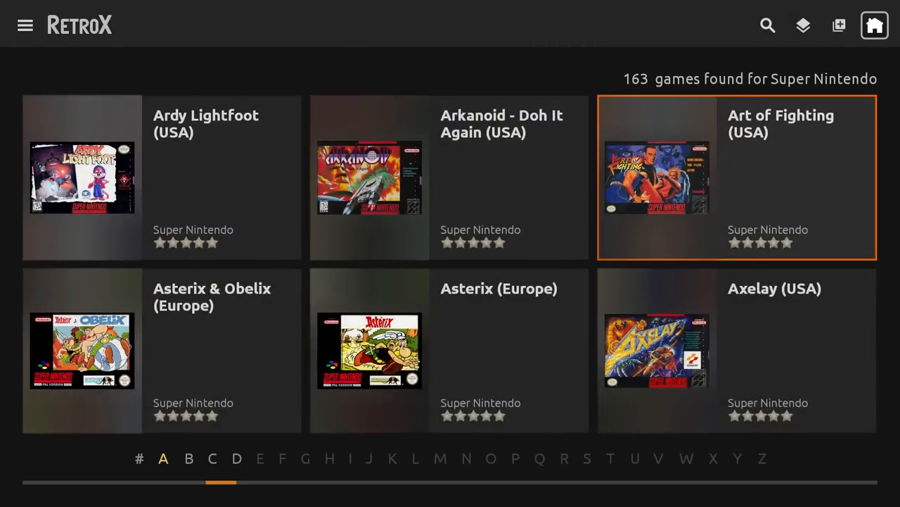
left_click(189, 459)
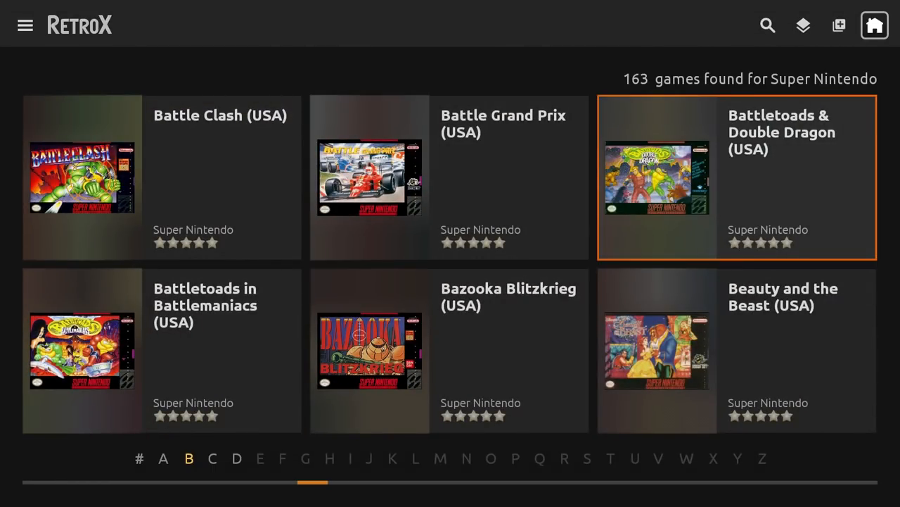
left_click(737, 177)
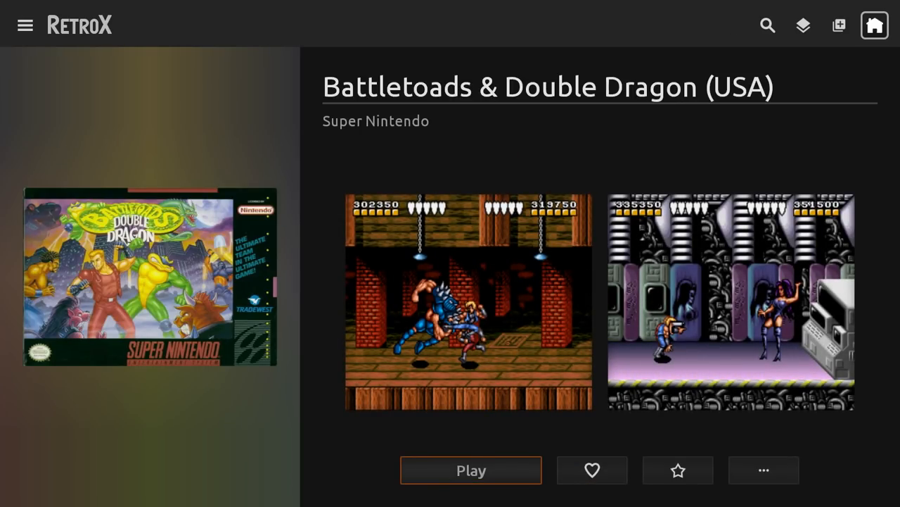
Step: Attempt Play and download the extra packages the game requires
left_click(470, 470)
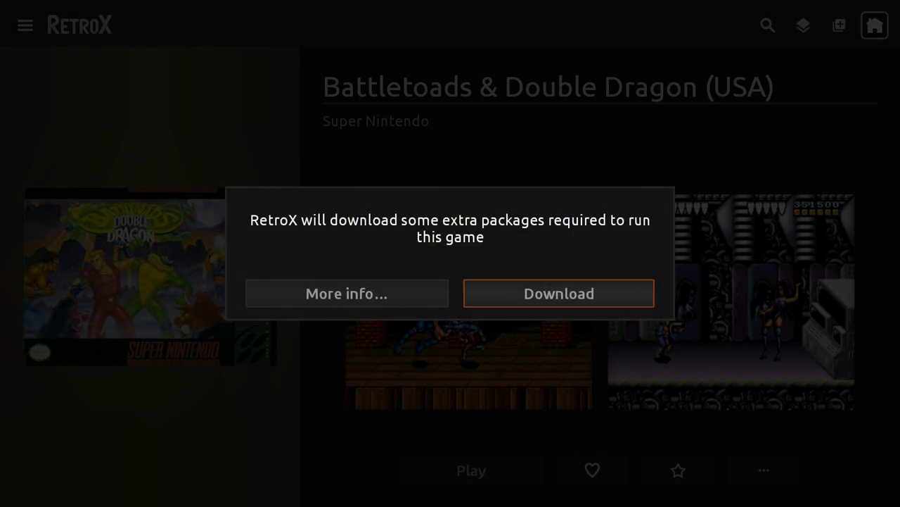
left_click(559, 294)
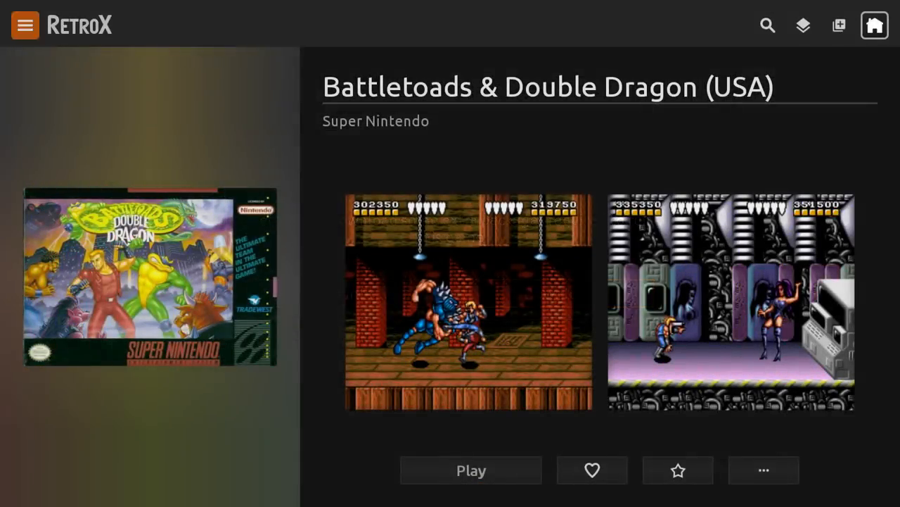
left_click(470, 470)
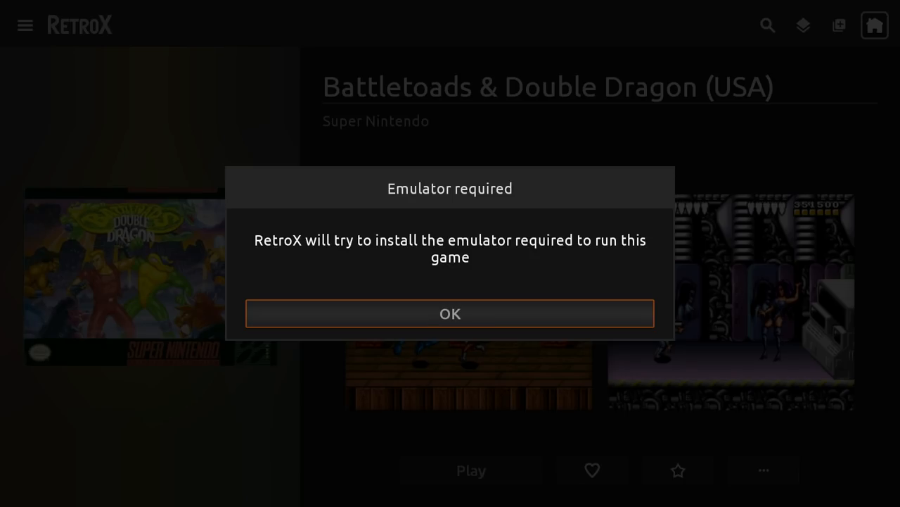
Step: Install the RetroX Multi Emulator add-on through the Android installer
left_click(450, 312)
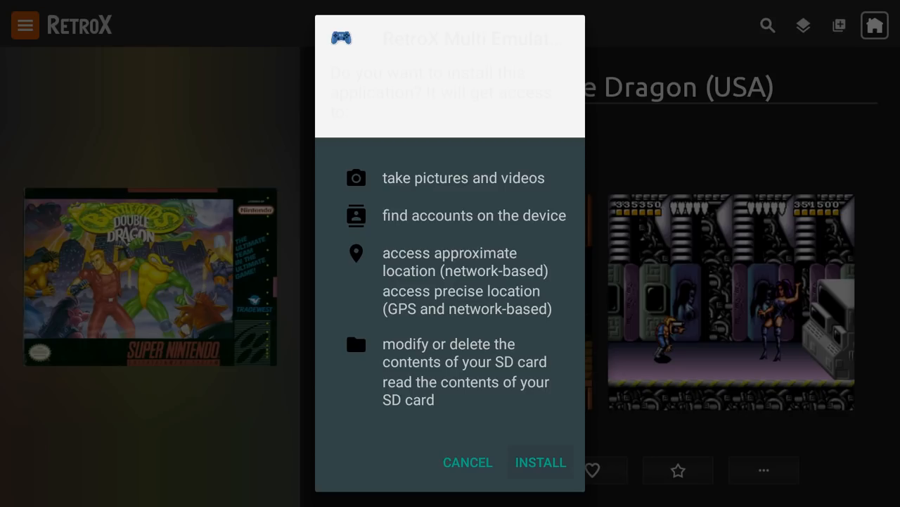
left_click(540, 461)
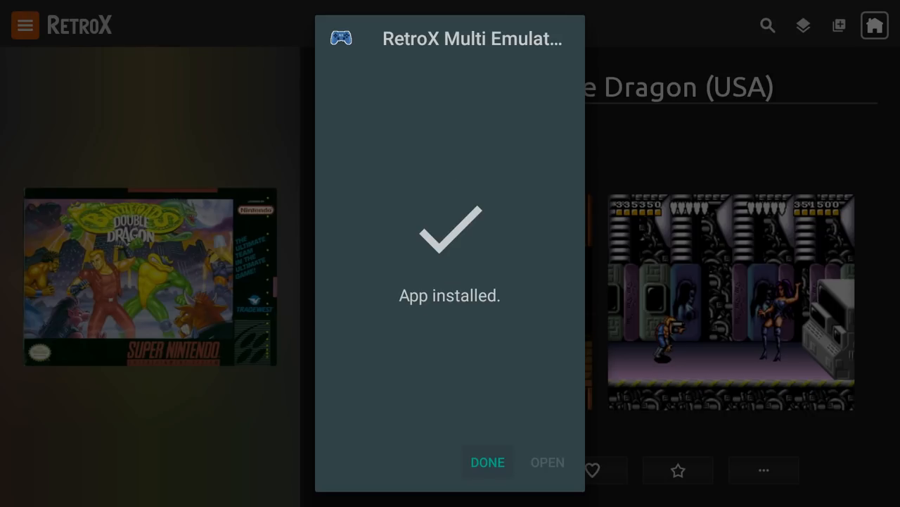
left_click(487, 462)
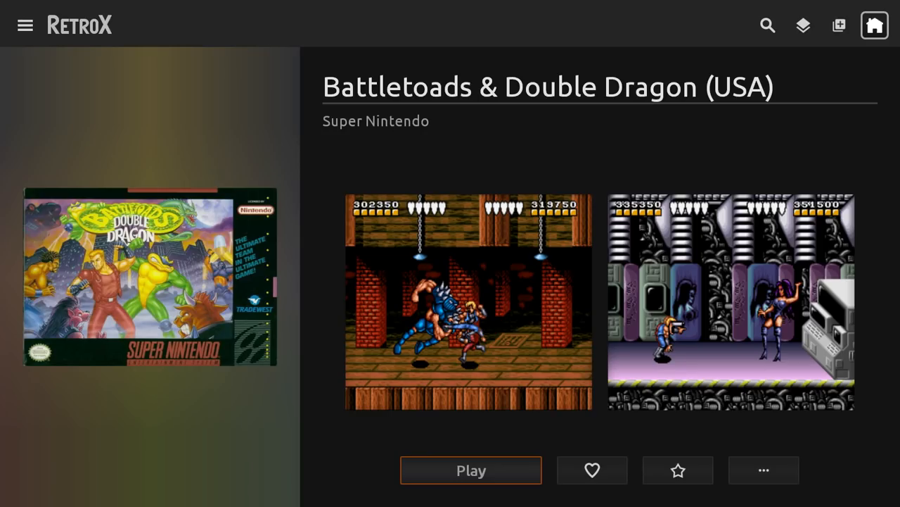
Step: Play Battletoads & Double Dragon and save a state to slot 1 via the Options menu
left_click(470, 470)
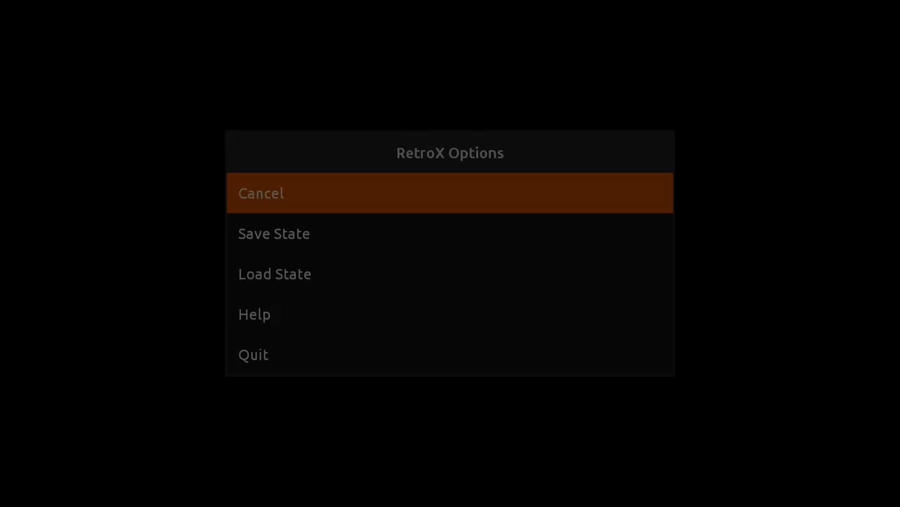
key("Down")
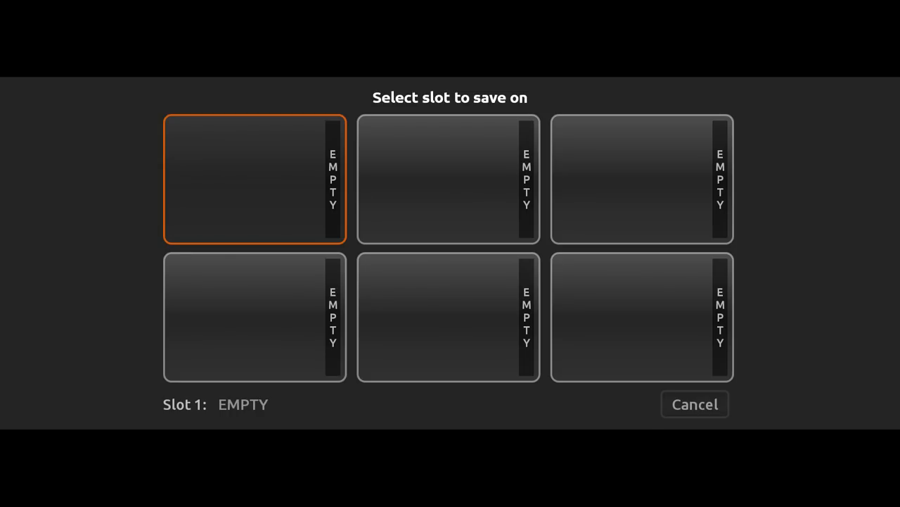
left_click(255, 178)
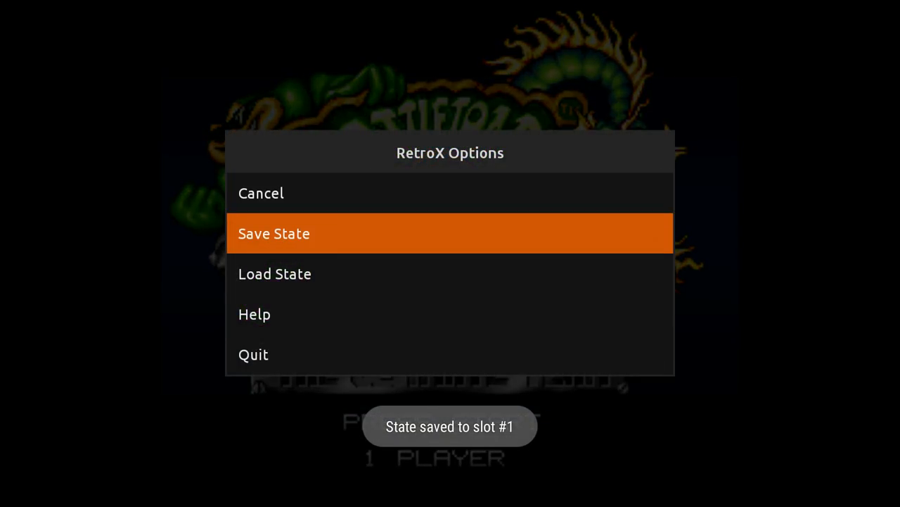
left_click(275, 273)
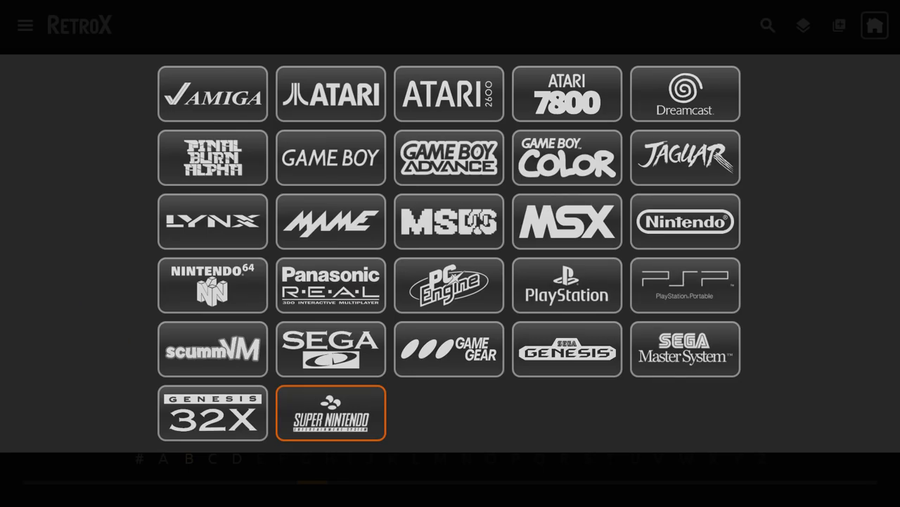
Step: Open 3 Ninjas Kick Back (USA) and download the Sega Genesis/32X/CD support package
left_click(331, 414)
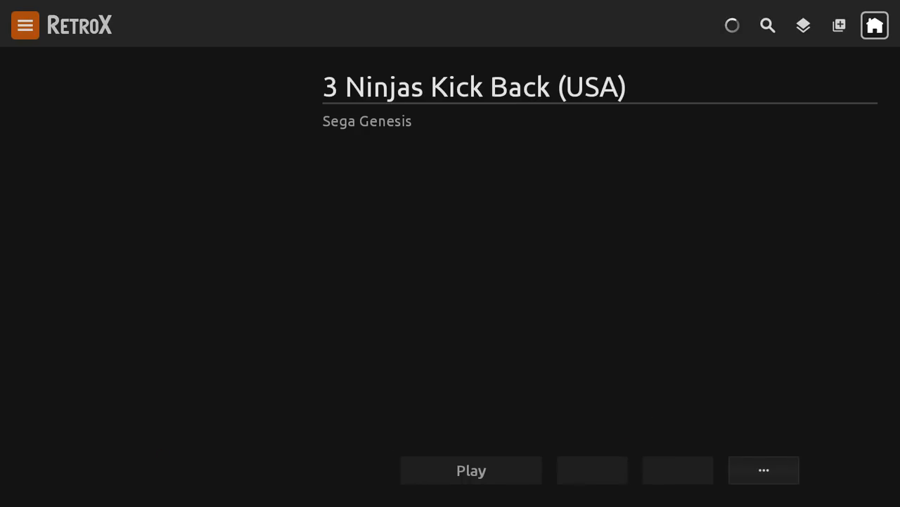
left_click(470, 469)
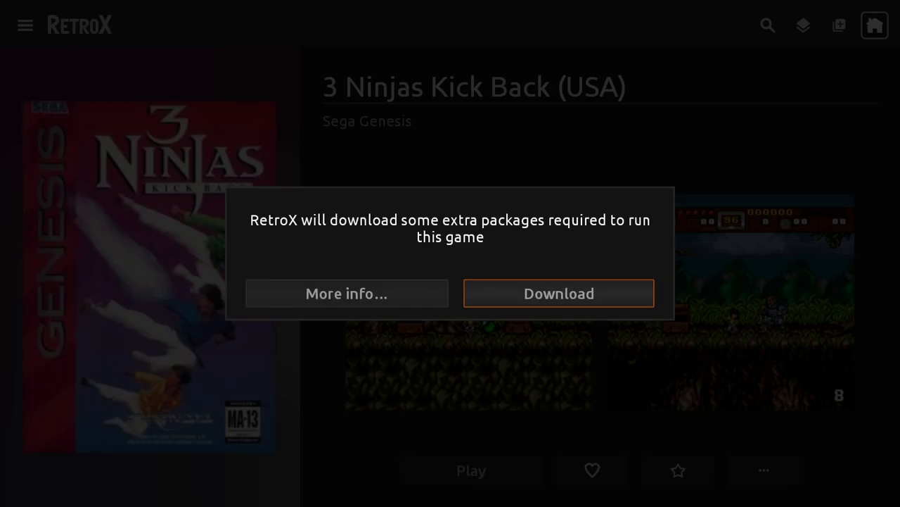
left_click(557, 294)
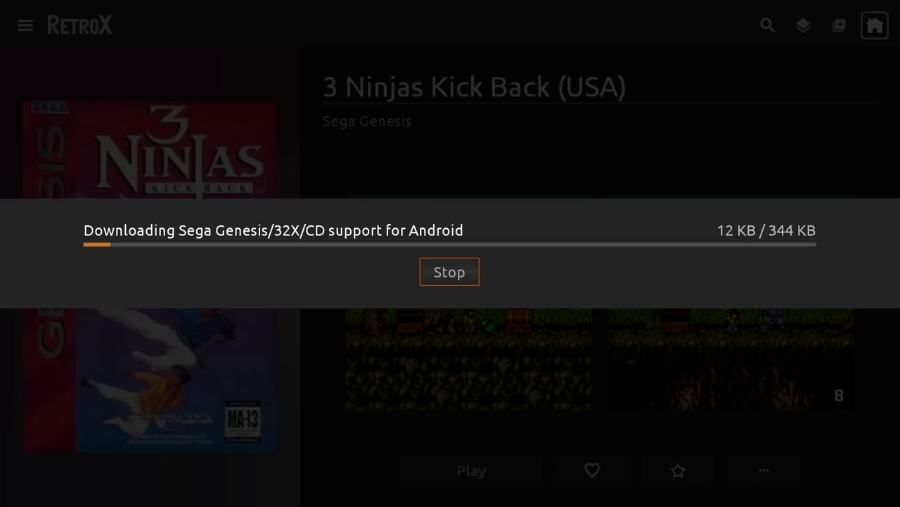